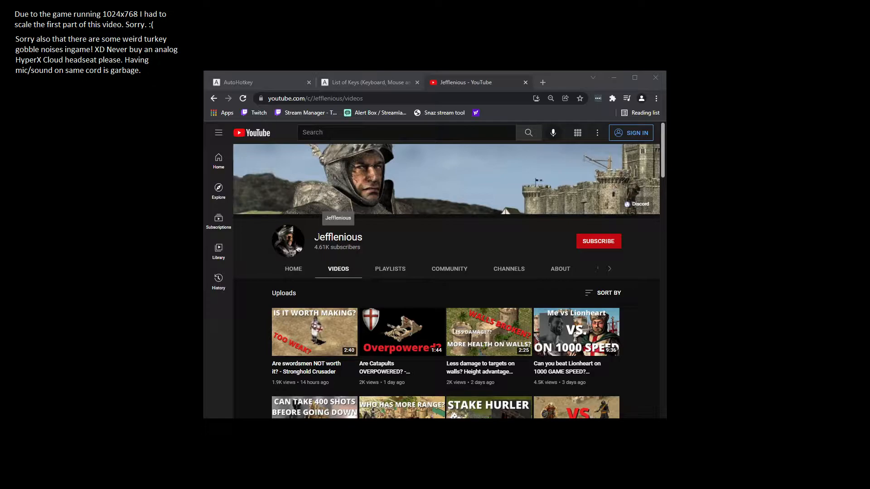
{"action": "mouse_move", "coordinate": [437, 246]}
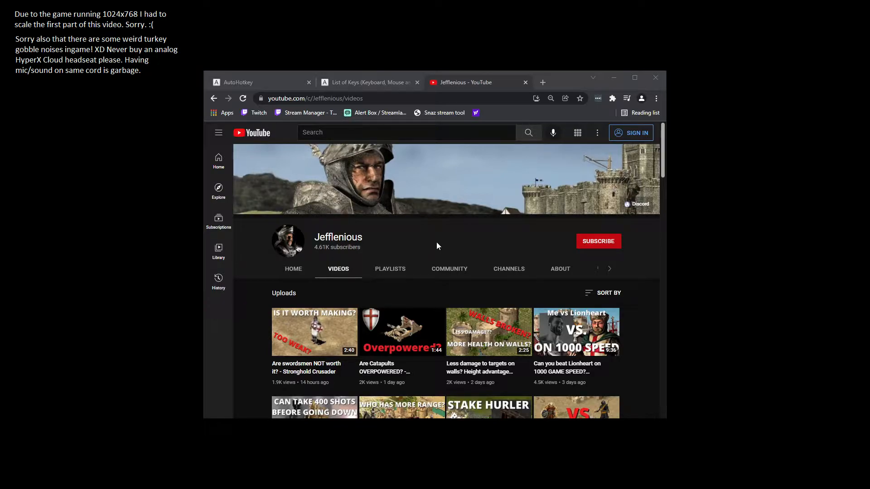
{"action": "mouse_move", "coordinate": [460, 244]}
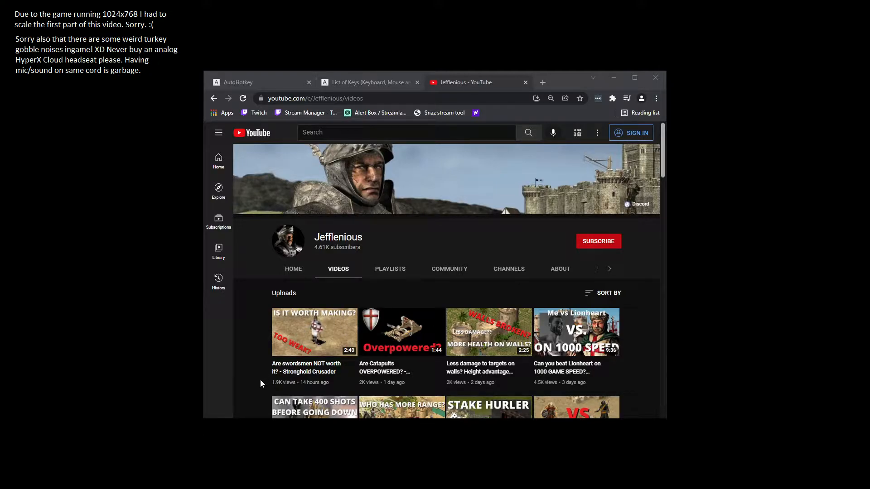
{"action": "mouse_move", "coordinate": [256, 312]}
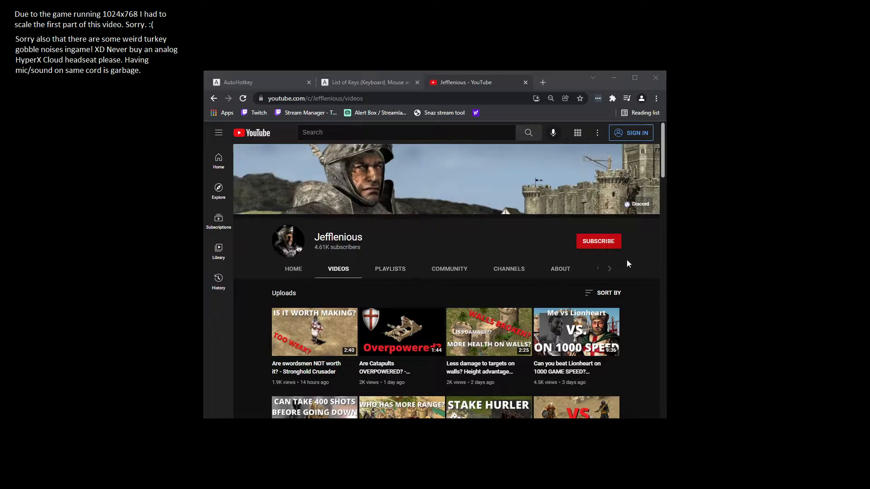
Step: Scroll down, then switch to the AutoHotkey tab showing autohotkey.com
{"action": "scroll", "scroll_direction": "down", "scroll_amount": 3}
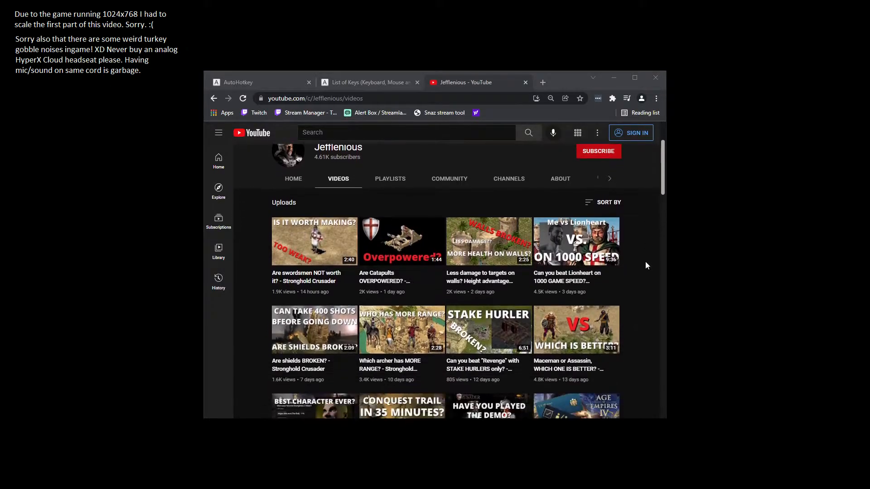
{"action": "scroll", "scroll_direction": "down", "scroll_amount": 3}
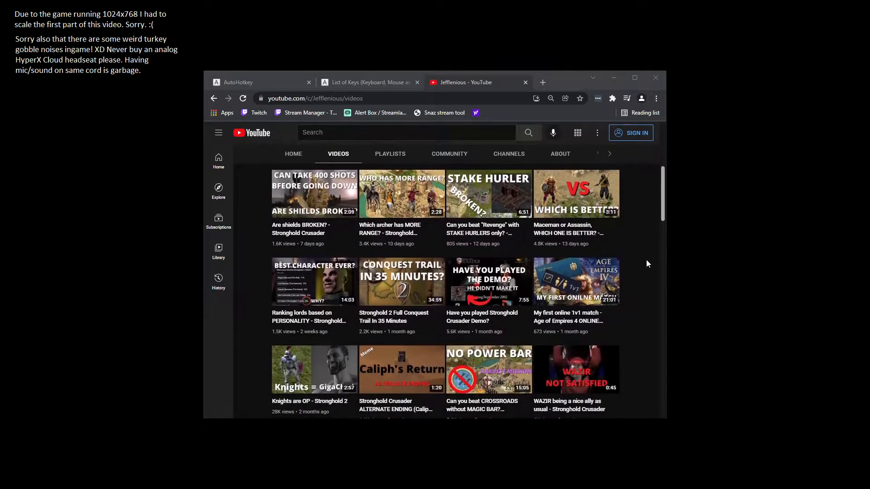
{"action": "scroll", "scroll_direction": "down", "scroll_amount": 3}
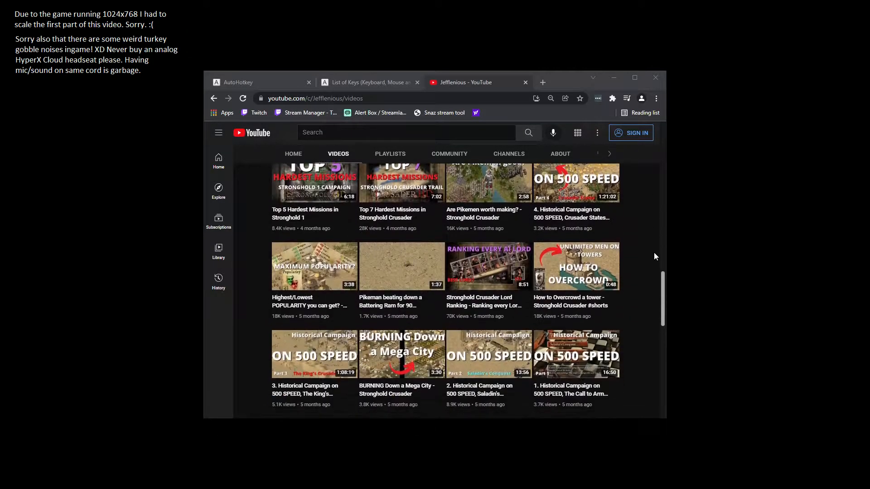
{"action": "mouse_move", "coordinate": [344, 300]}
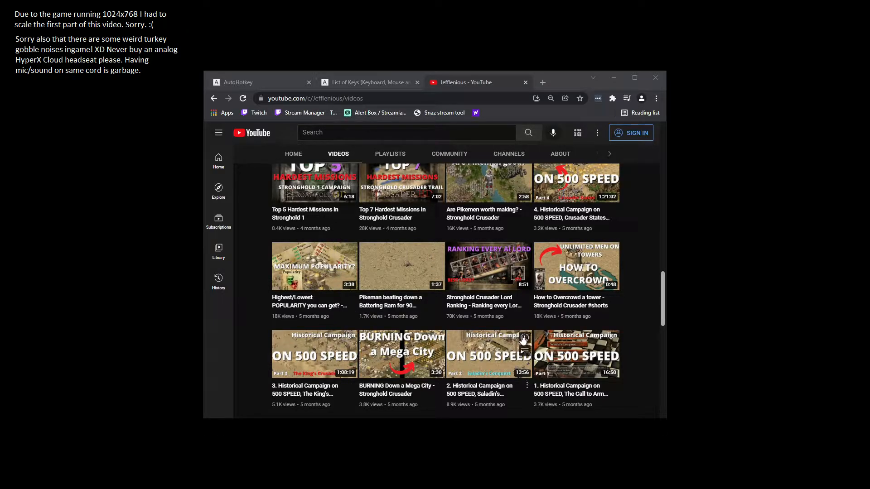
{"action": "scroll", "scroll_direction": "down", "scroll_amount": 3}
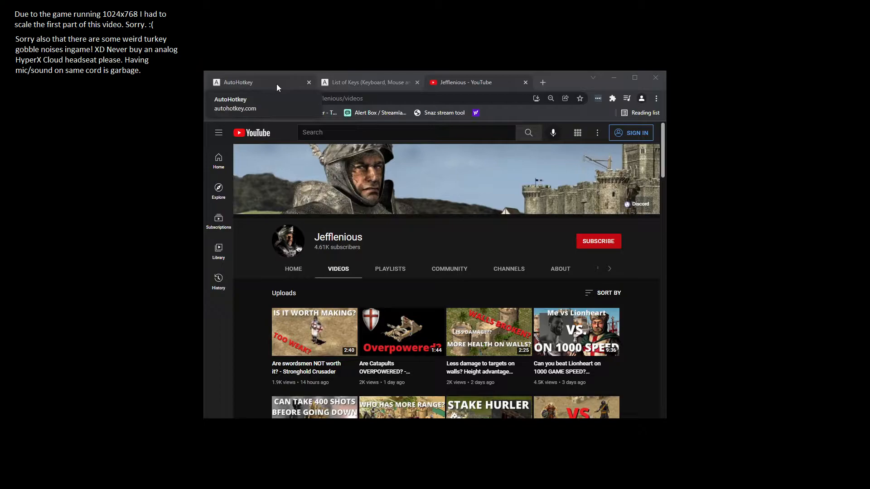
{"action": "mouse_move", "coordinate": [270, 86]}
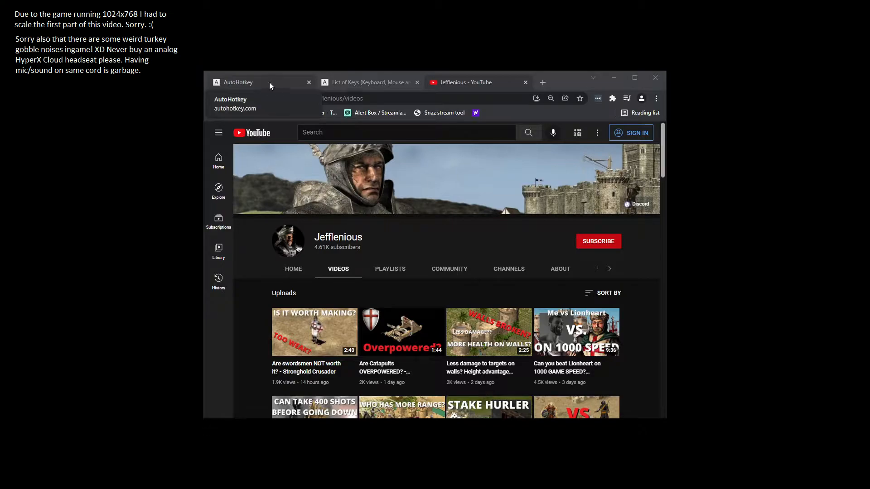
{"action": "left_click", "coordinate": [237, 82]}
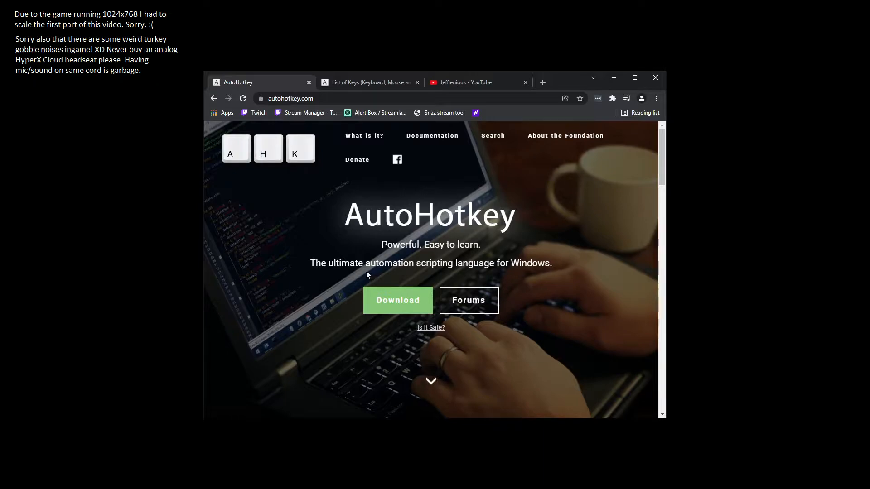
{"action": "mouse_move", "coordinate": [346, 240]}
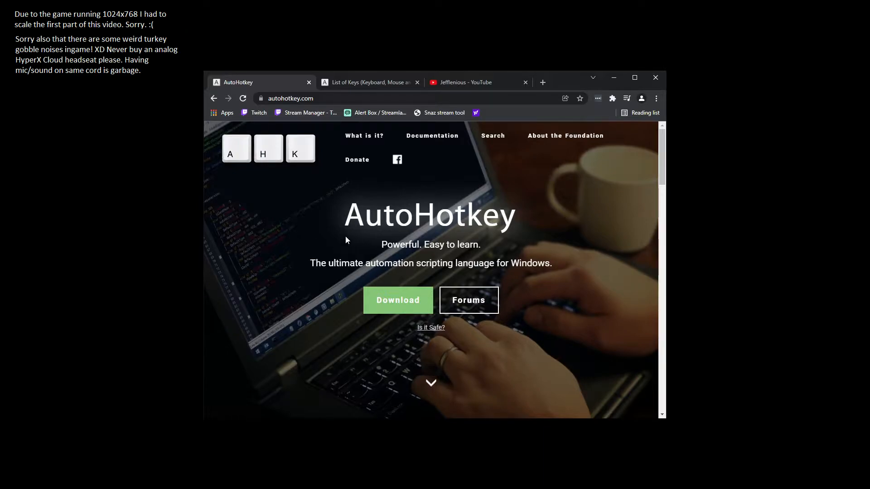
{"action": "mouse_move", "coordinate": [316, 248]}
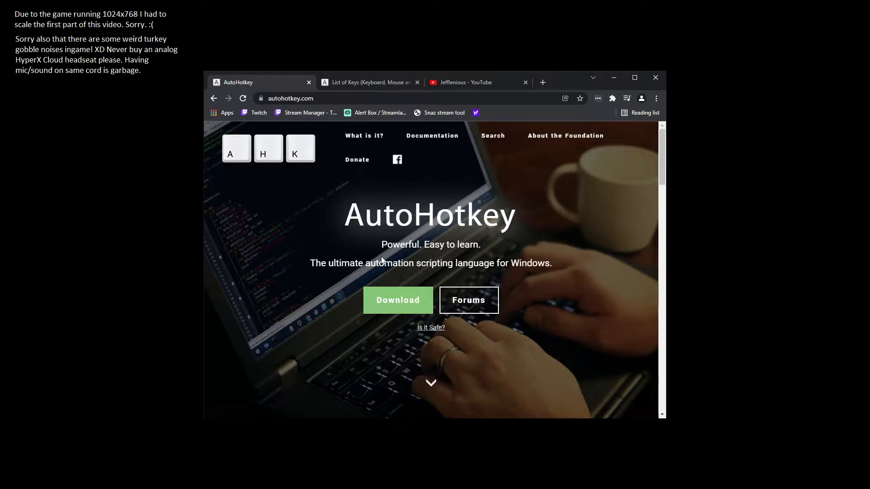
{"action": "mouse_move", "coordinate": [331, 303]}
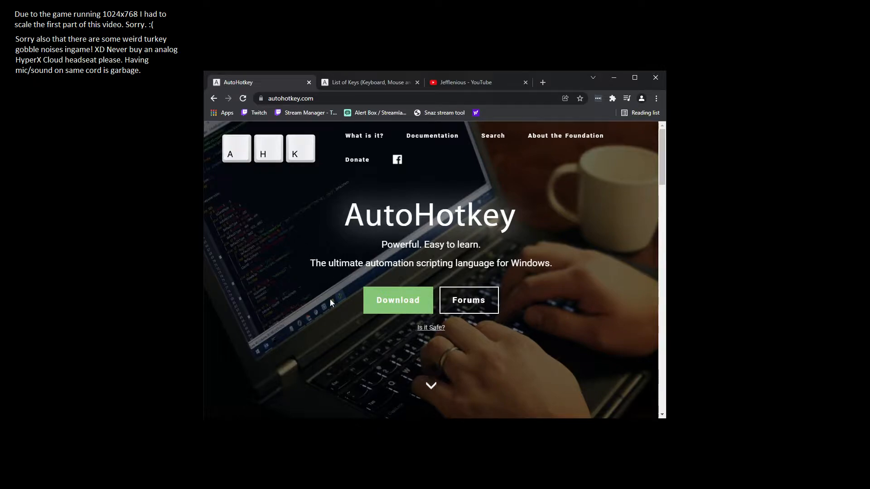
{"action": "mouse_move", "coordinate": [336, 254]}
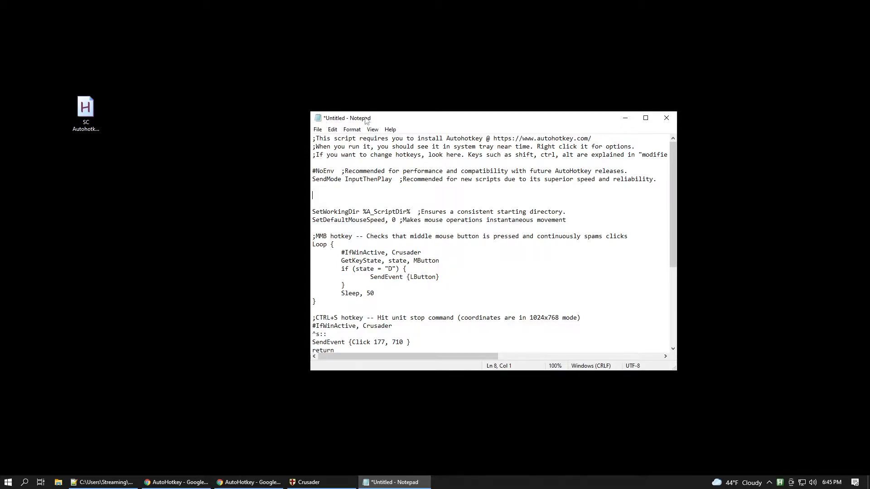
Step: Save the script to the desktop as 'stronghold crusader autoclick.ahk'
{"action": "left_click", "coordinate": [318, 129]}
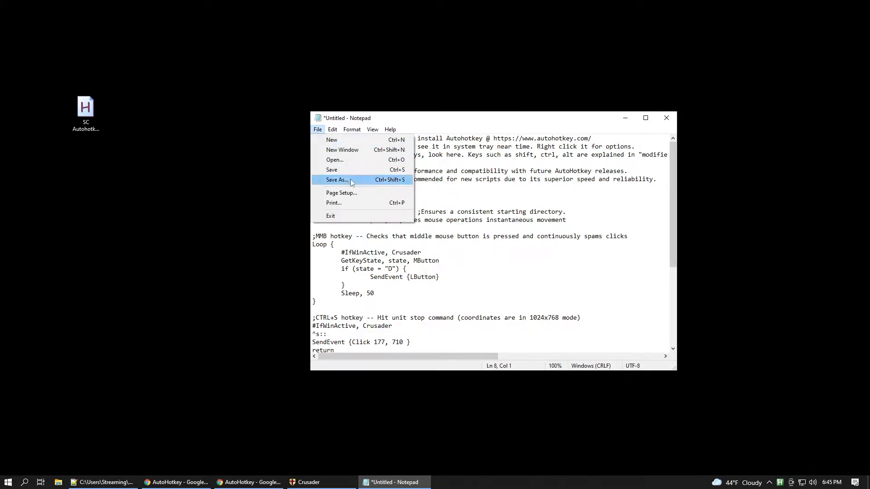
{"action": "left_click", "coordinate": [336, 179]}
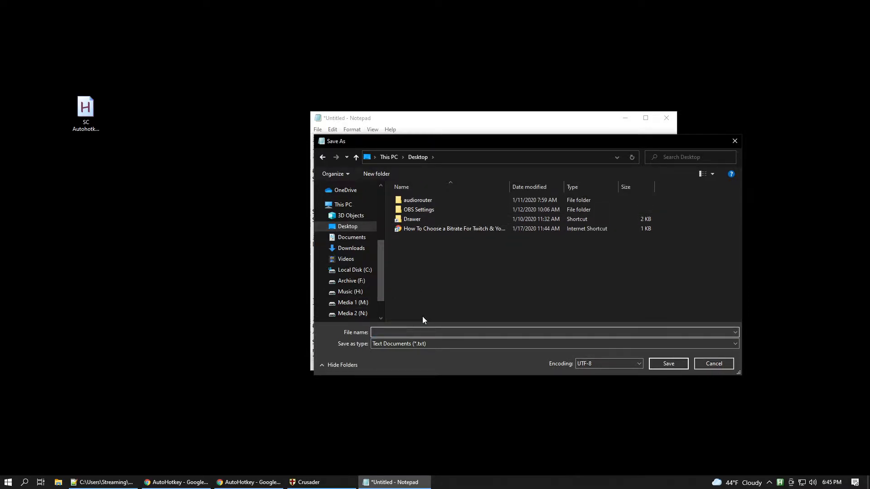
{"action": "type", "text": "stronghold"}
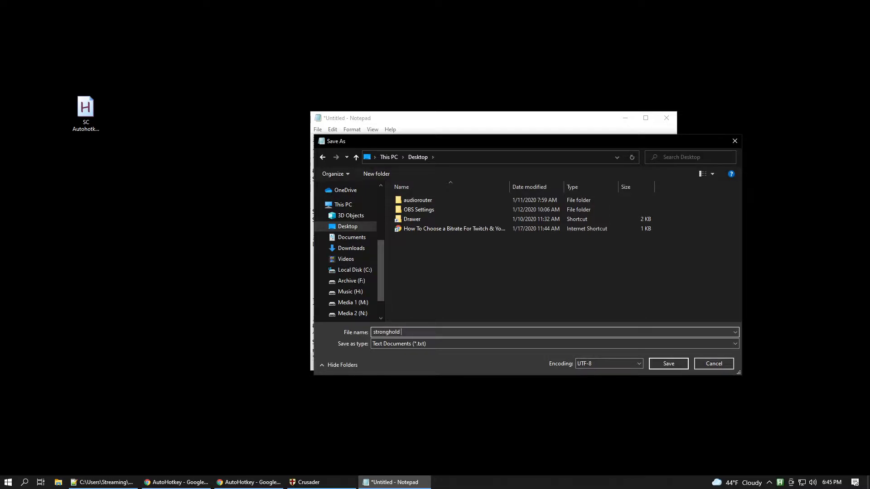
{"action": "type", "text": "crusader a"}
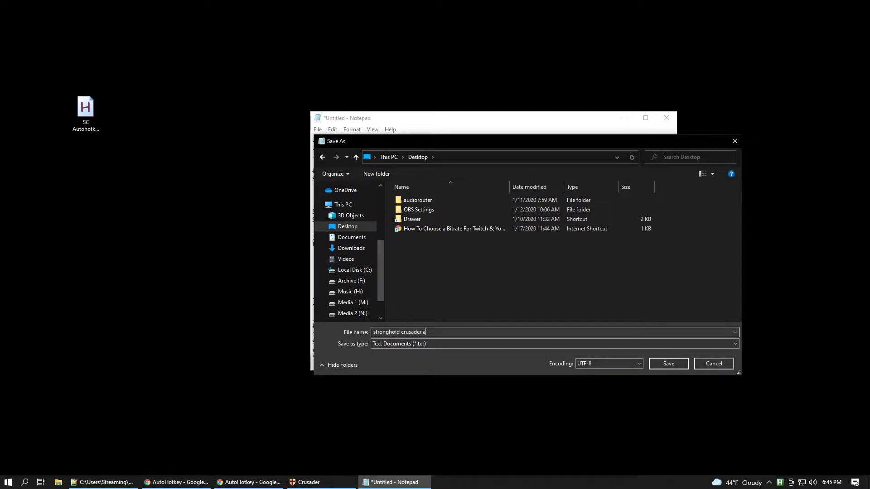
{"action": "type", "text": "utoclick."}
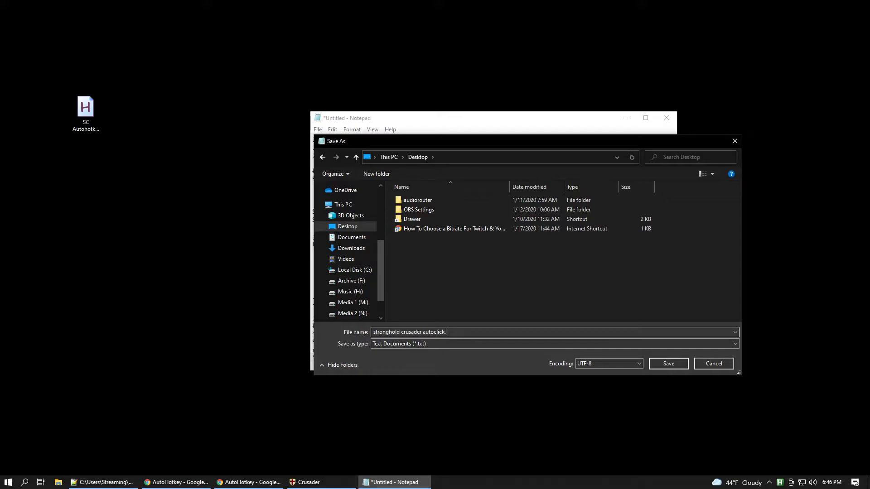
{"action": "type", "text": "ah"}
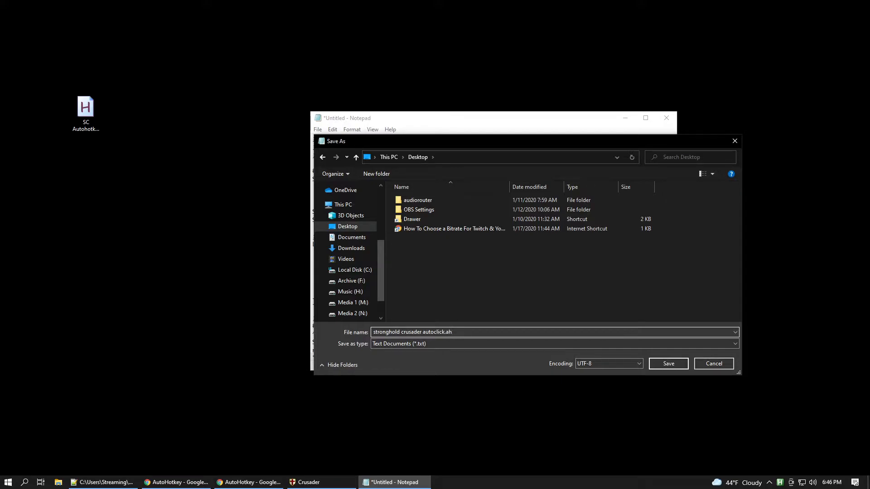
{"action": "type", "text": "k"}
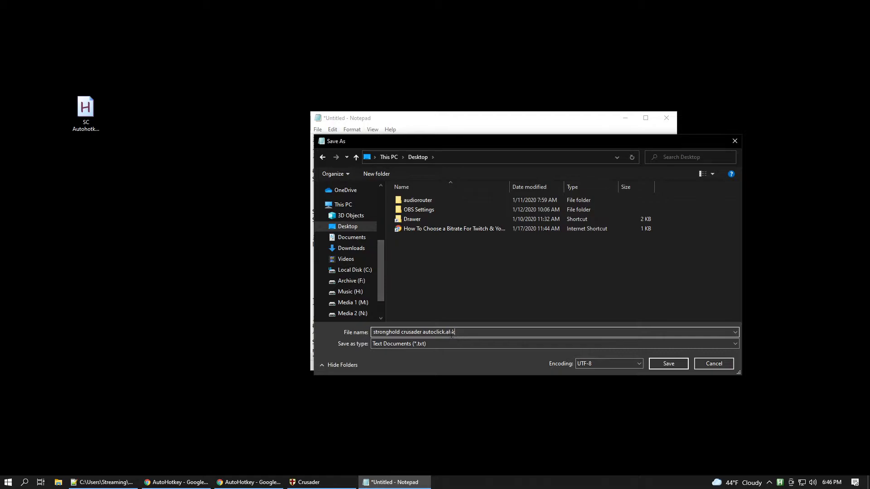
{"action": "left_click", "coordinate": [668, 364]}
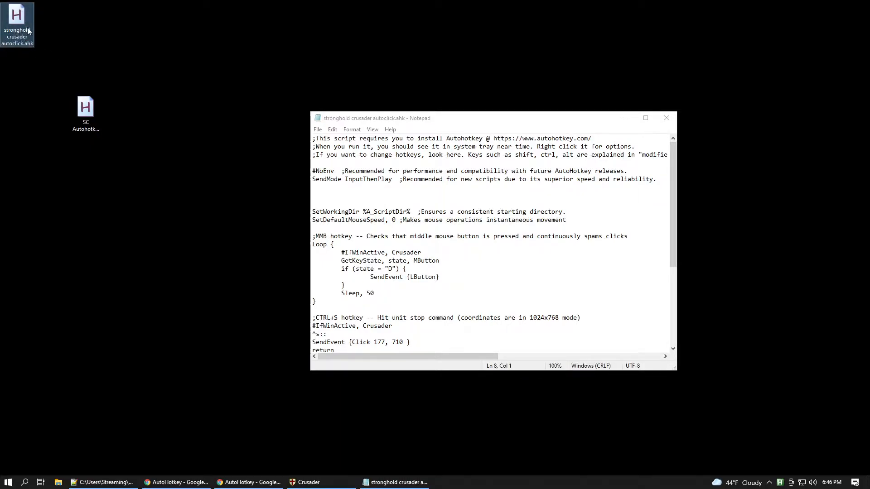
{"action": "mouse_move", "coordinate": [16, 25]}
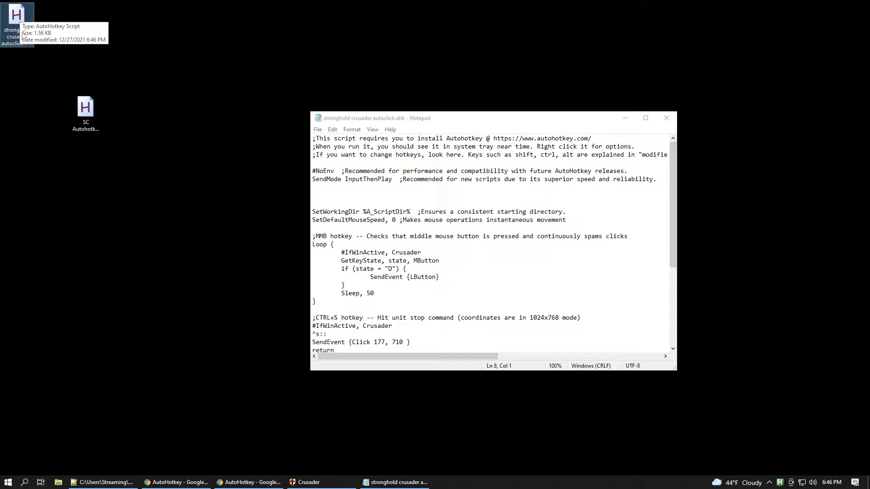
Step: Delete the old autoclick script, view the tray icon's options, and open SC Autohotkey Script.ahk
{"action": "key", "text": "Delete"}
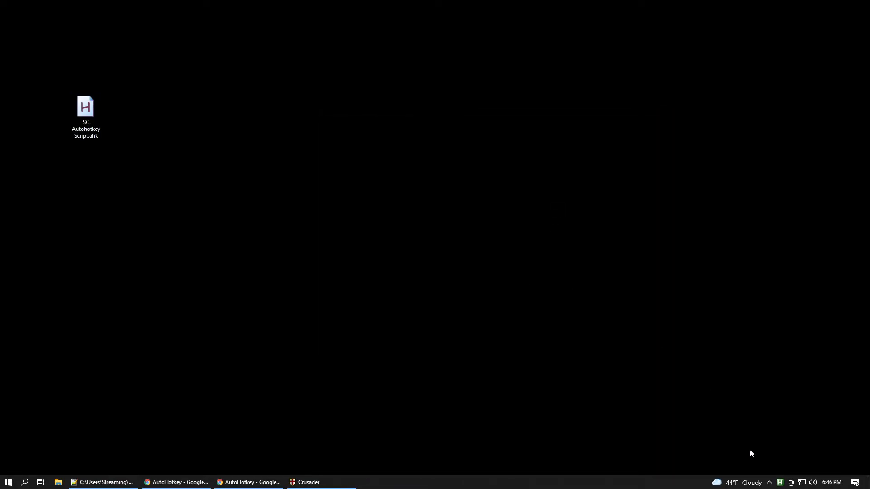
{"action": "left_click", "coordinate": [86, 109]}
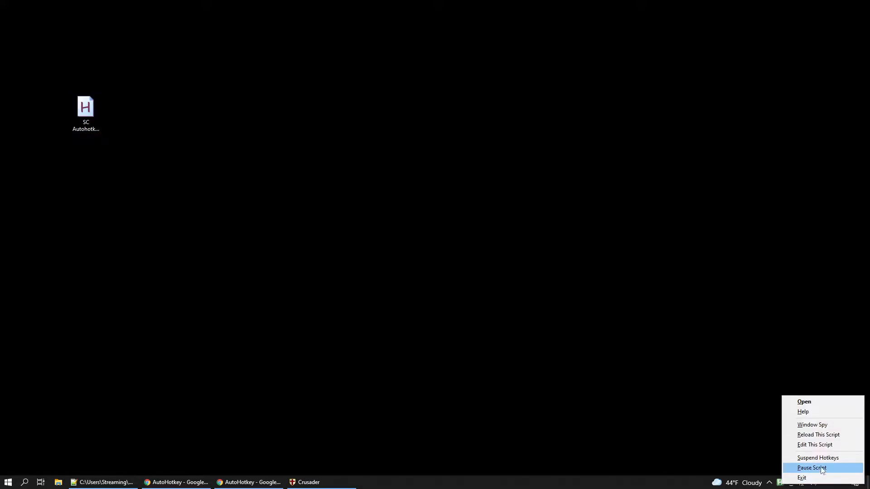
{"action": "mouse_move", "coordinate": [817, 458]}
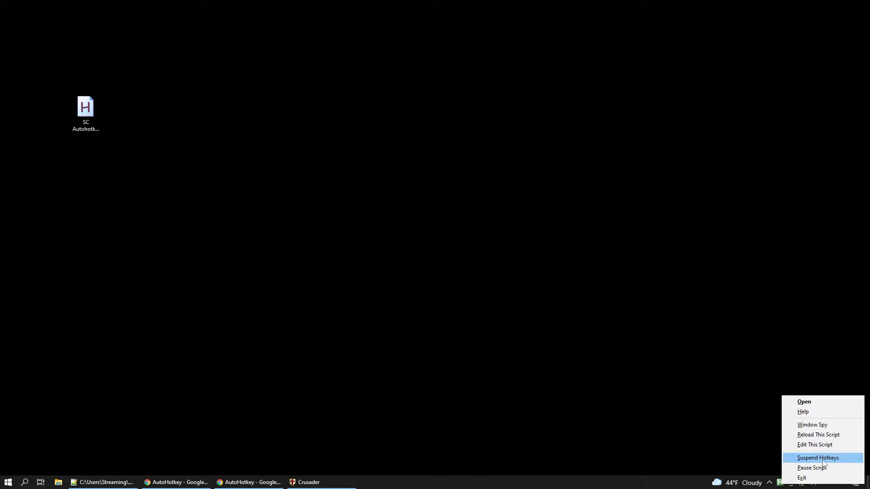
{"action": "mouse_move", "coordinate": [311, 448]}
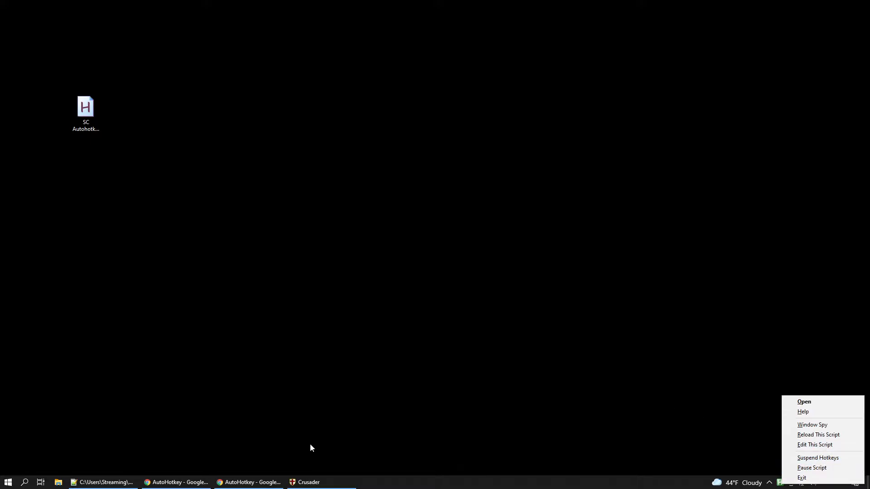
{"action": "mouse_move", "coordinate": [341, 431]}
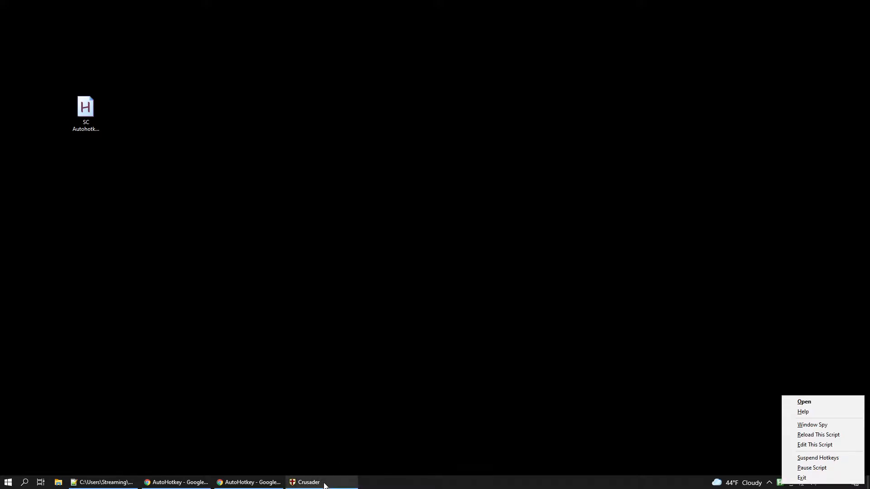
{"action": "mouse_move", "coordinate": [818, 435]}
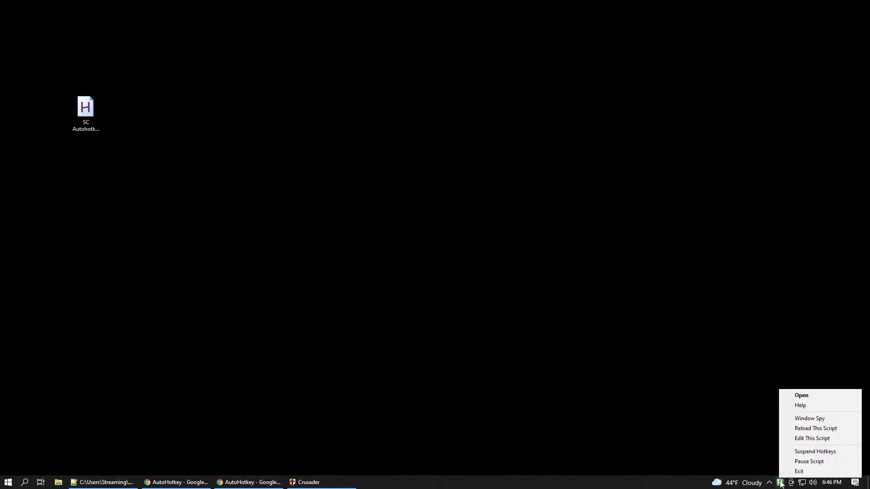
{"action": "mouse_move", "coordinate": [799, 471]}
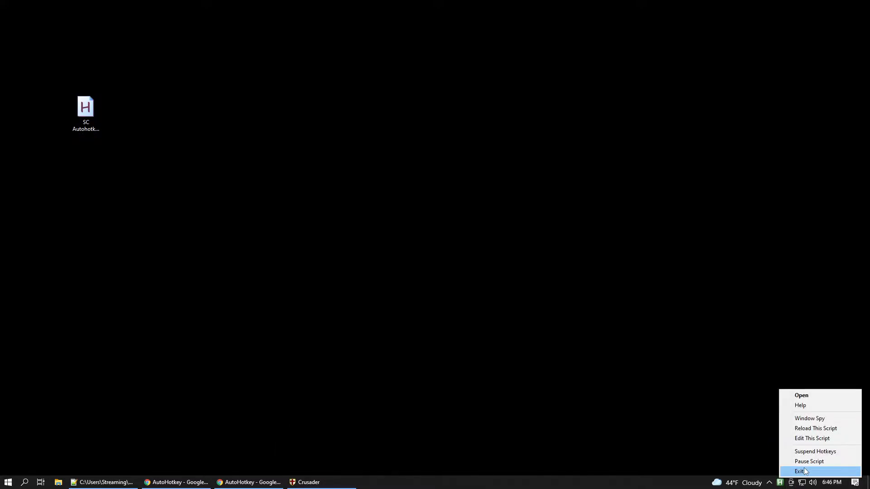
{"action": "mouse_move", "coordinate": [785, 479]}
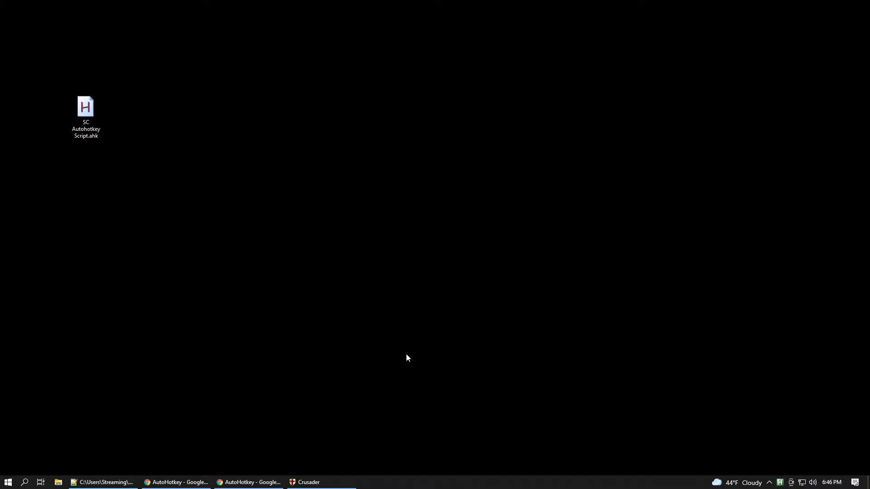
{"action": "double_click", "coordinate": [86, 107]}
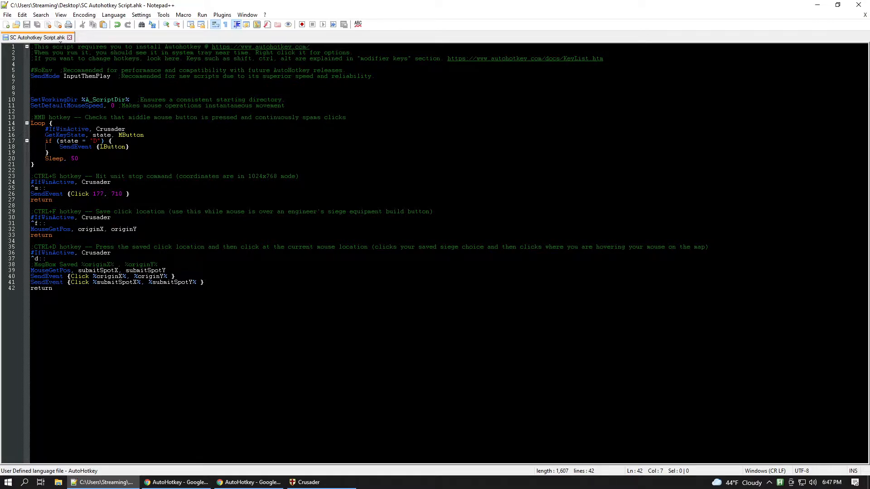
Step: Remove the blank lines under SendMode, then highlight MButton and a word in the clicking loop
{"action": "left_click", "coordinate": [177, 52]}
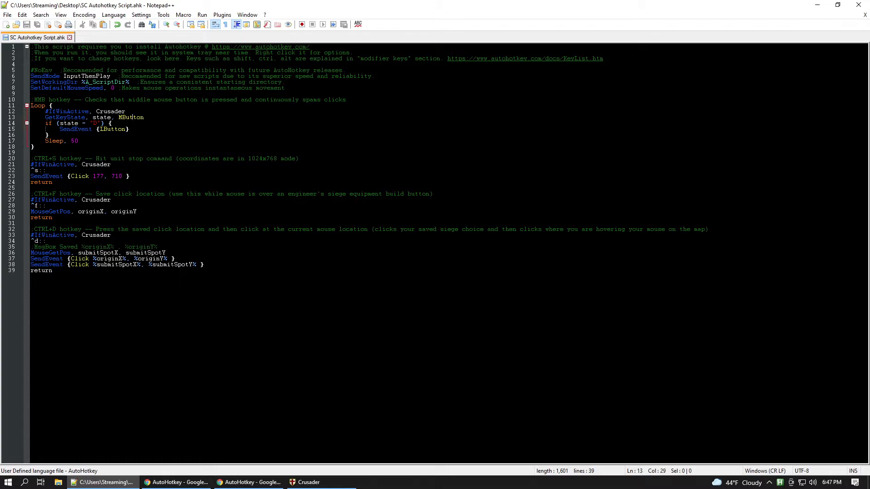
{"action": "double_click", "coordinate": [130, 116]}
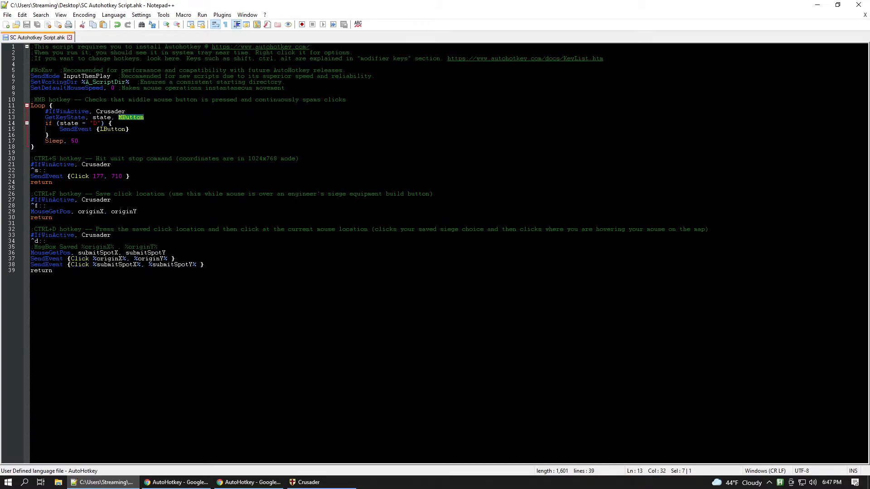
{"action": "left_click", "coordinate": [118, 129]}
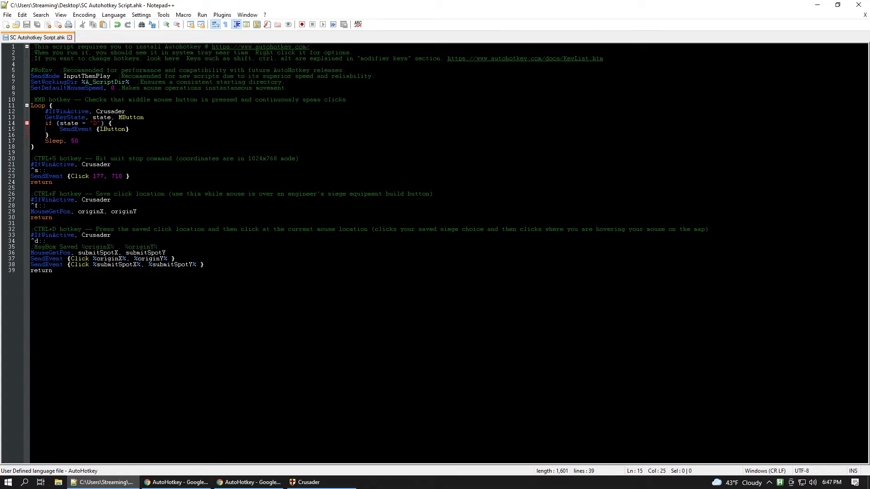
{"action": "double_click", "coordinate": [50, 159]}
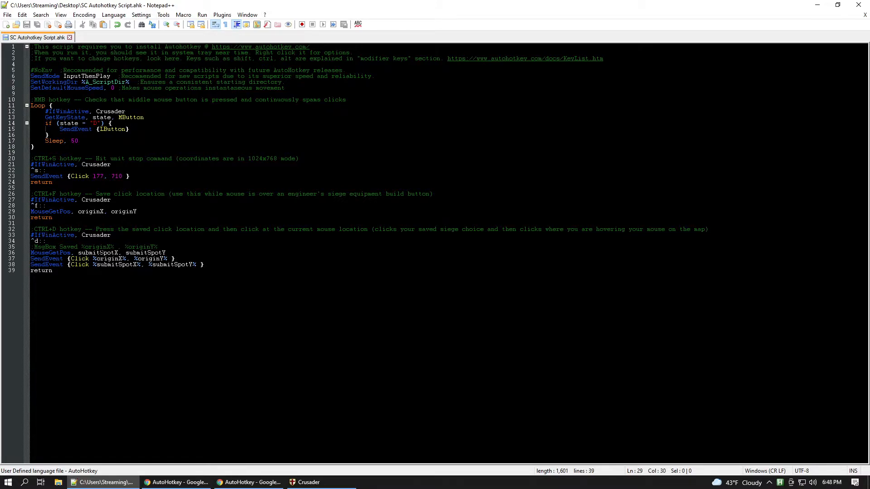
Step: Highlight subaitSpotX and the other saved position variable, then switch to Chrome
{"action": "double_click", "coordinate": [97, 253]}
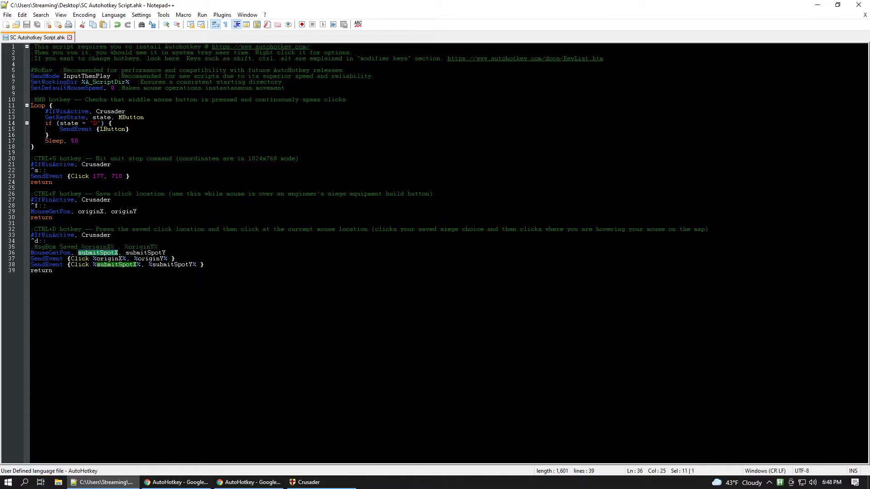
{"action": "double_click", "coordinate": [145, 252]}
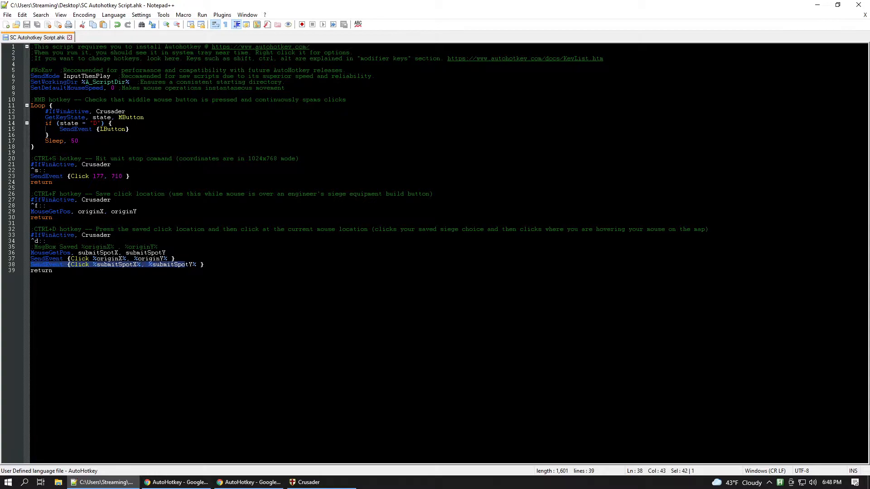
{"action": "left_click", "coordinate": [204, 264]}
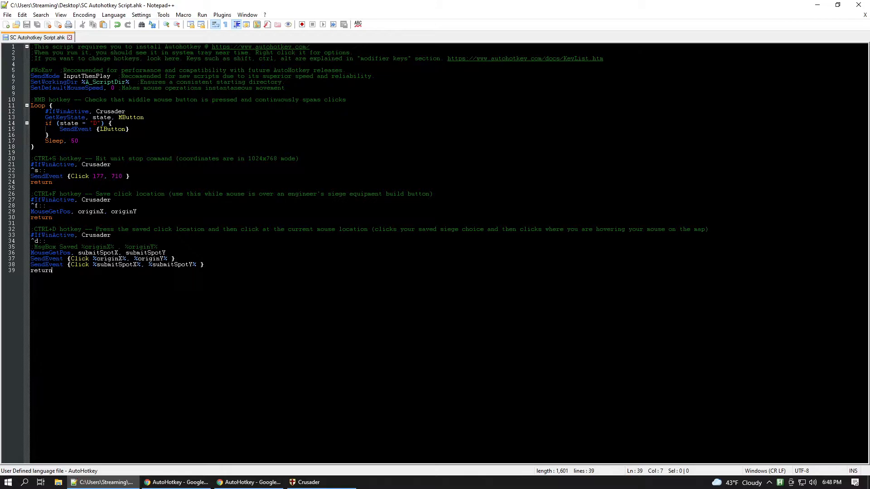
{"action": "left_click", "coordinate": [176, 482]}
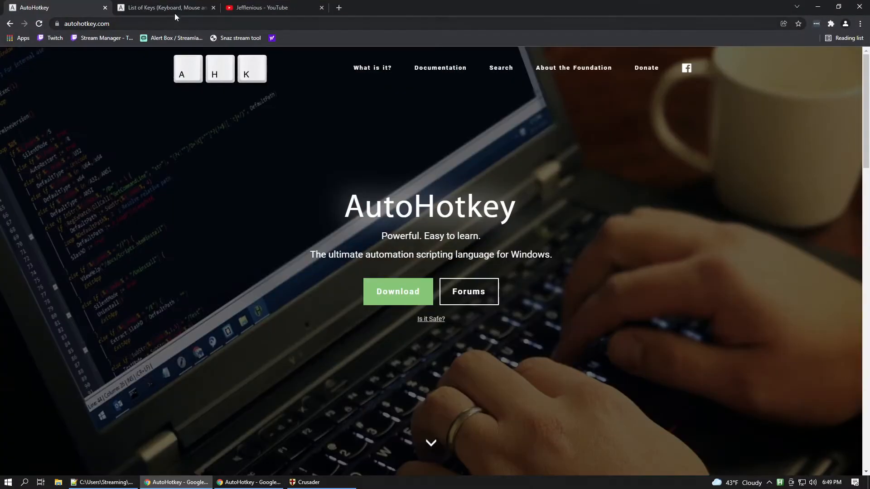
Step: Show the List of Keys page address and scroll to the Mouse General Buttons table
{"action": "left_click", "coordinate": [163, 7]}
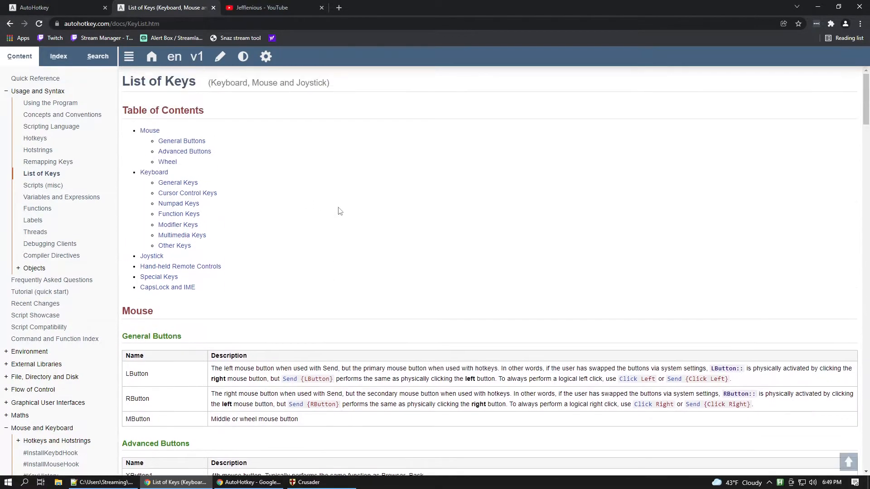
{"action": "left_click", "coordinate": [111, 23]}
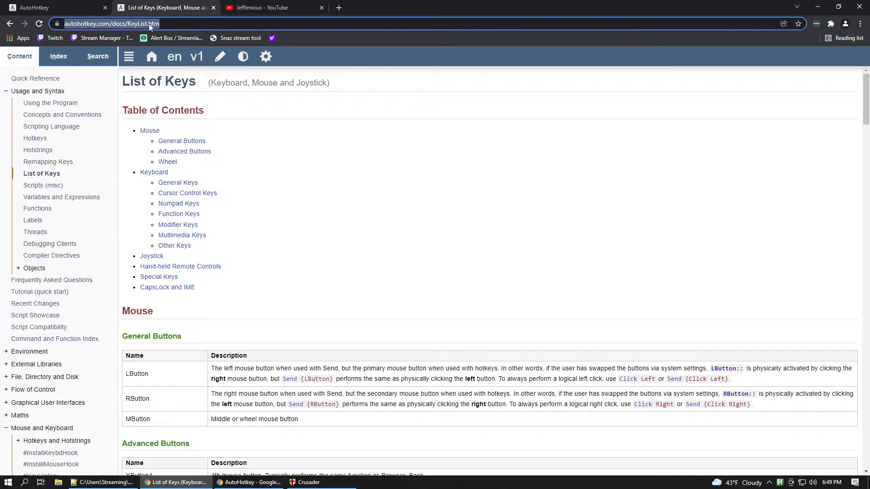
{"action": "scroll", "scroll_direction": "down", "scroll_amount": 3}
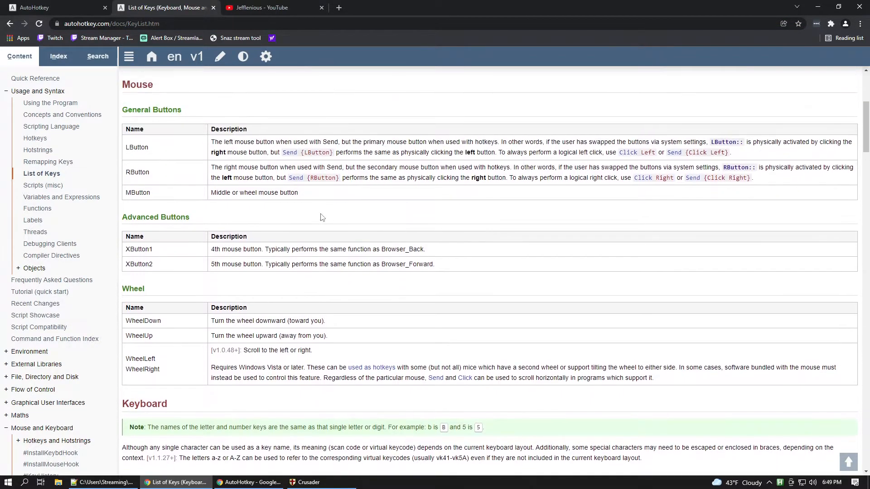
{"action": "scroll", "scroll_direction": "down", "scroll_amount": 3}
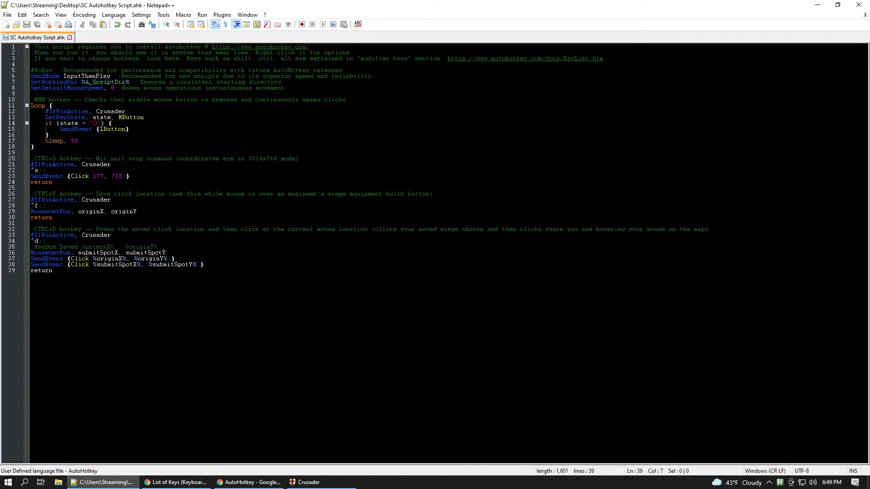
Step: Select the KeyList.htm link on line 3 and view its Modifier Keys section in Chrome
{"action": "left_click_drag", "start_coordinate": [52, 58], "coordinate": [215, 58]}
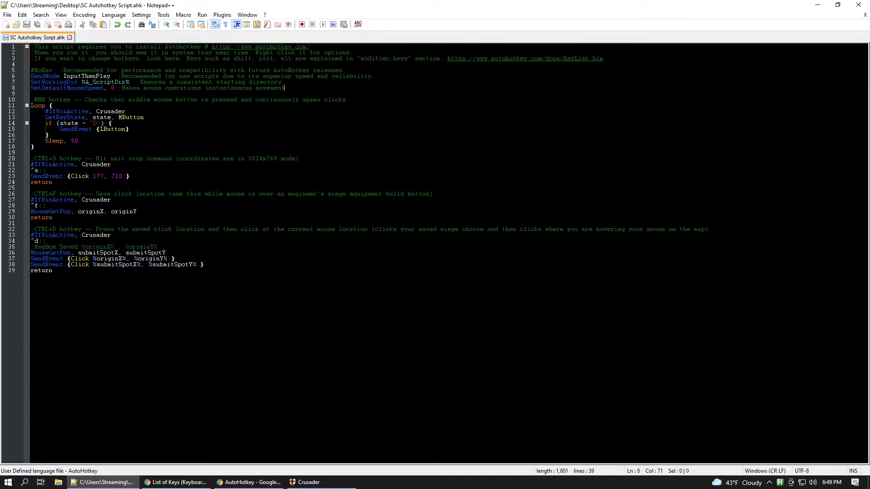
{"action": "left_click", "coordinate": [175, 483]}
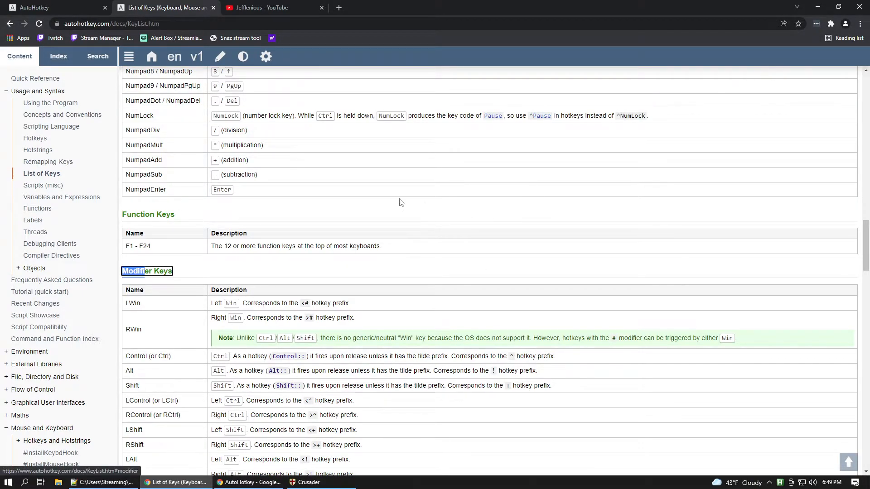
Step: Scroll through the Modifier Keys table before returning to the Notepad++ script
{"action": "scroll", "scroll_direction": "down", "scroll_amount": 3}
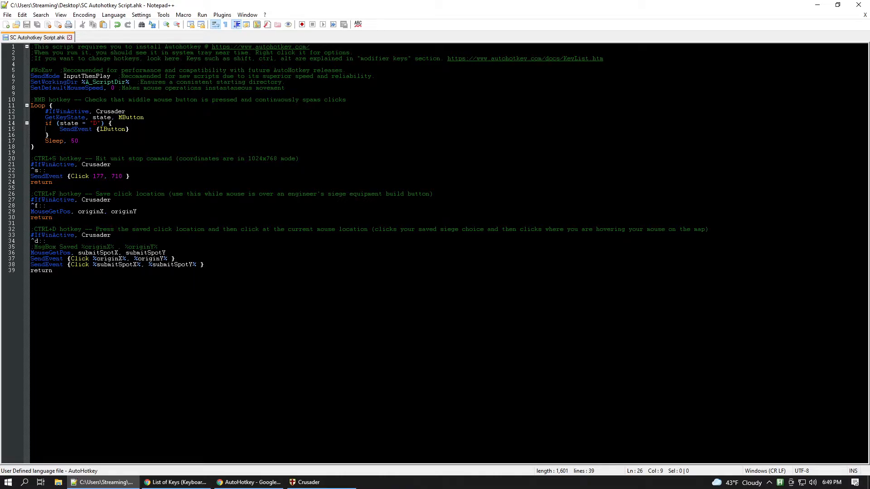
Step: Highlight MButton on line 13 and show its entry in the Mouse buttons table
{"action": "double_click", "coordinate": [65, 117]}
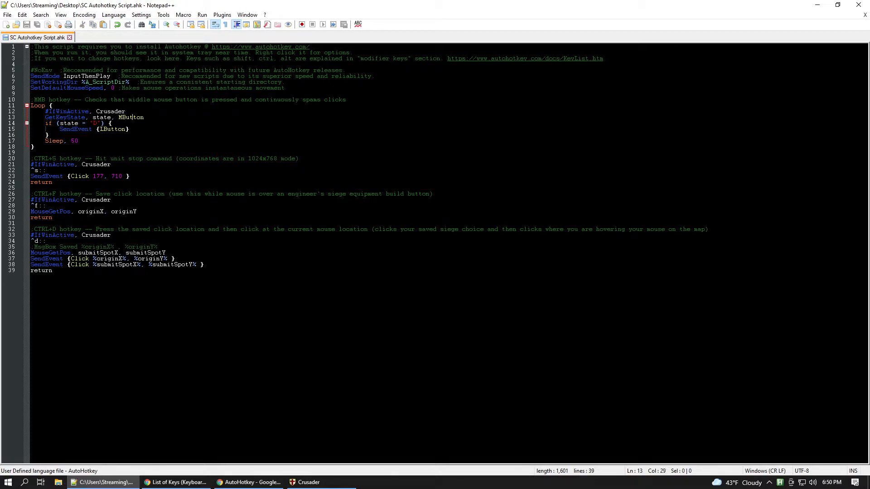
{"action": "double_click", "coordinate": [131, 117]}
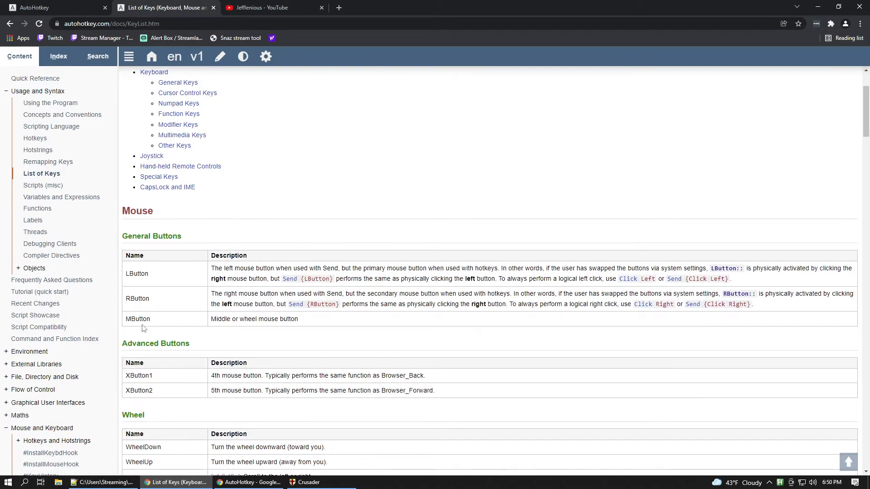
Step: Scroll the List of Keys page through the General, Numpad and Modifier Keys tables
{"action": "scroll", "scroll_direction": "down", "scroll_amount": 3}
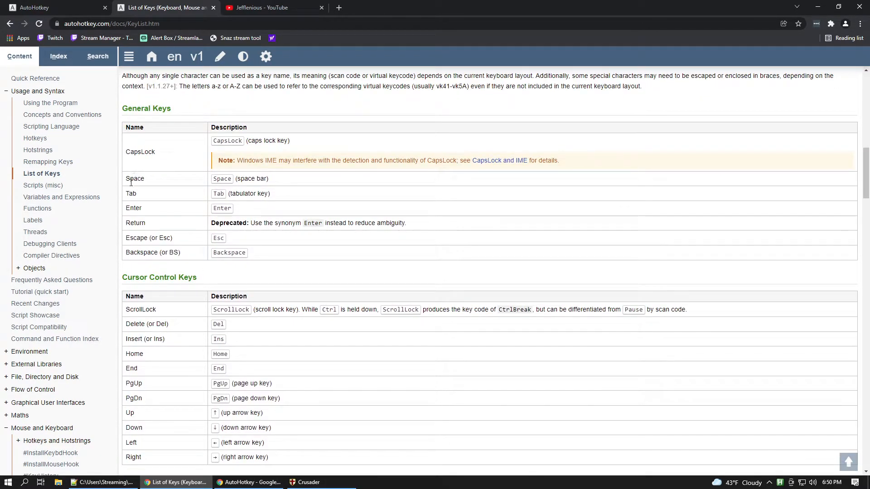
{"action": "scroll", "scroll_direction": "down", "scroll_amount": 3}
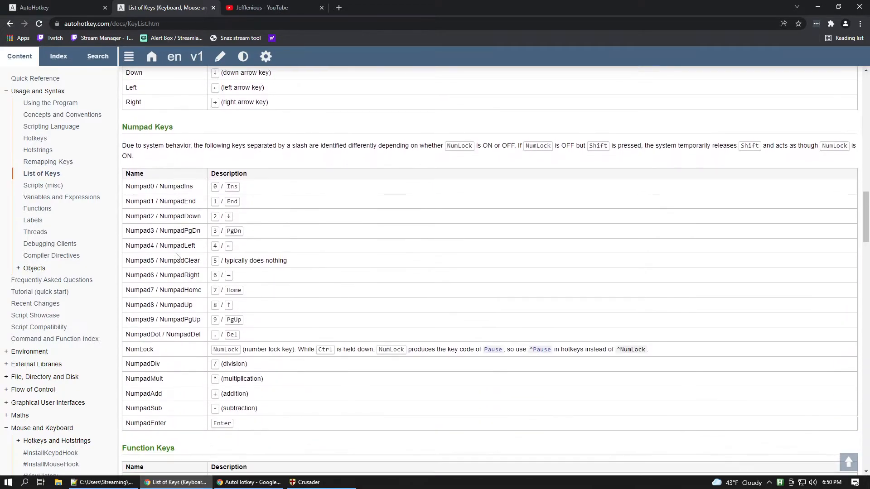
{"action": "scroll", "scroll_direction": "down", "scroll_amount": 3}
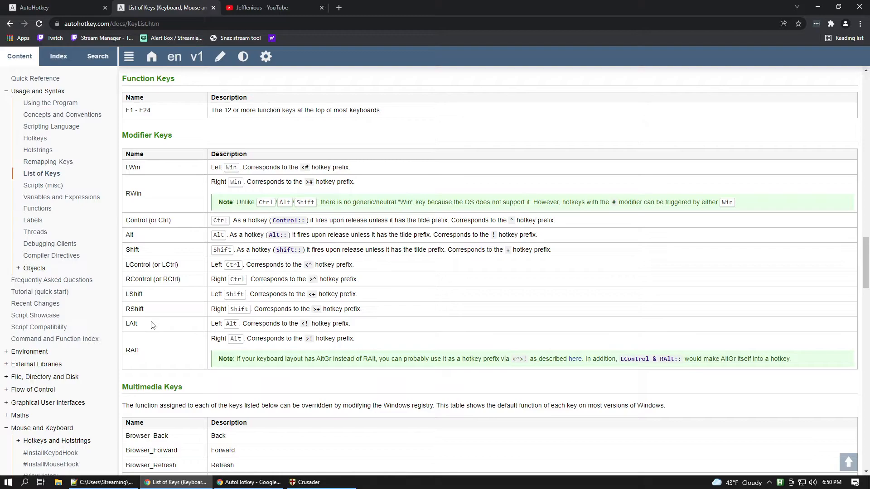
{"action": "scroll", "scroll_direction": "down", "scroll_amount": 3}
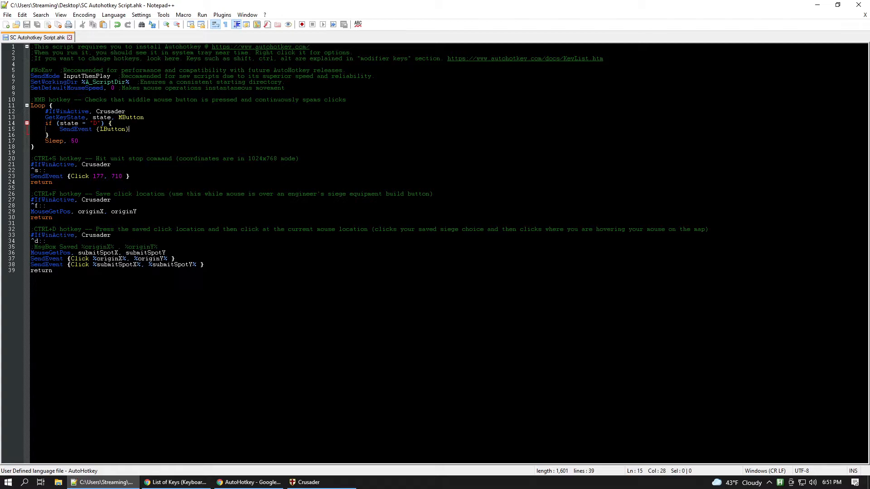
Step: Select line 28's ^f hotkey, then minimize Notepad++ to reveal the SC AutoHotkey Script on the desktop
{"action": "left_click", "coordinate": [49, 135]}
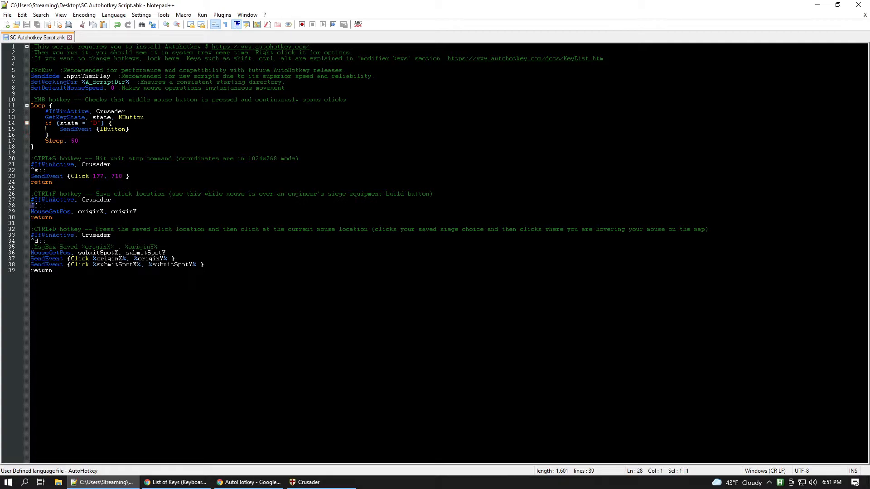
{"action": "left_click", "coordinate": [111, 164]}
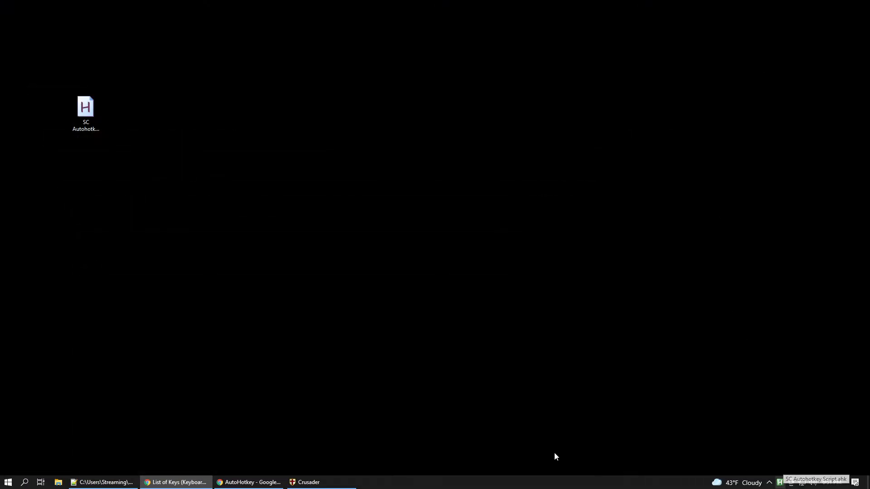
Step: Restore Notepad++, select the #IfWinActive Crusader line, and find Stronghold Crusader (32 bit) in Task Manager
{"action": "double_click", "coordinate": [86, 109]}
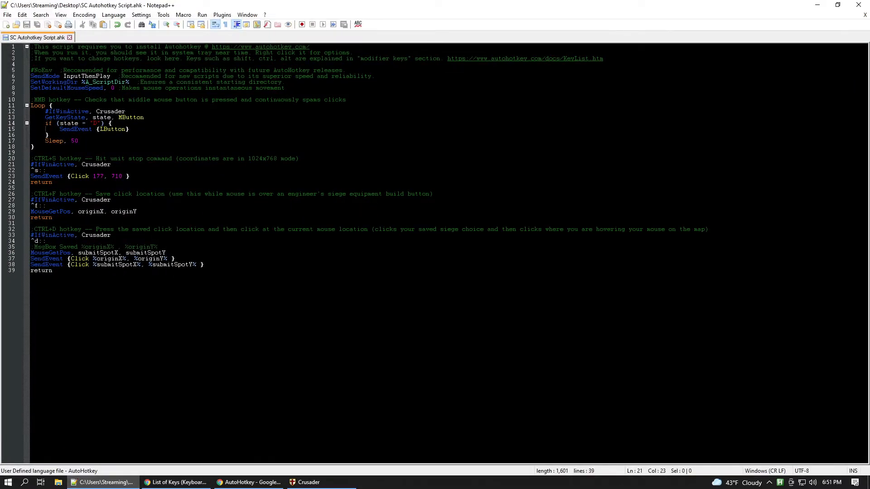
{"action": "double_click", "coordinate": [53, 164]}
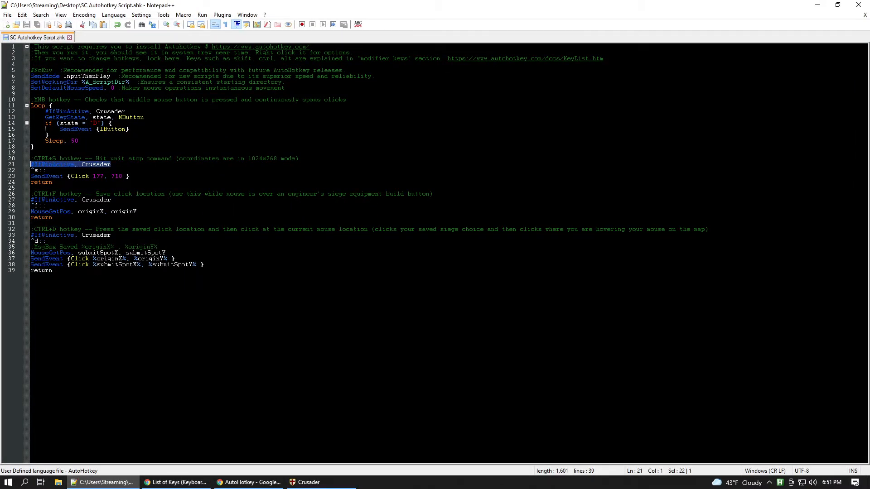
{"action": "left_click", "coordinate": [111, 165]}
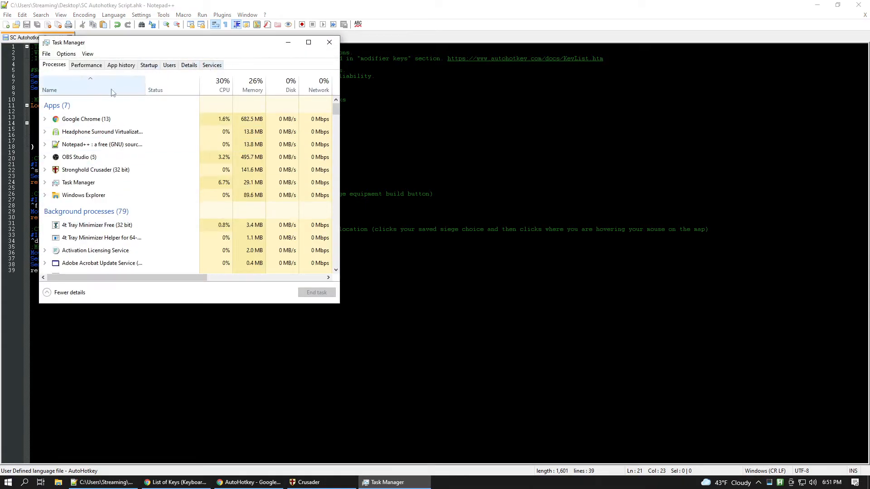
{"action": "left_click", "coordinate": [96, 170]}
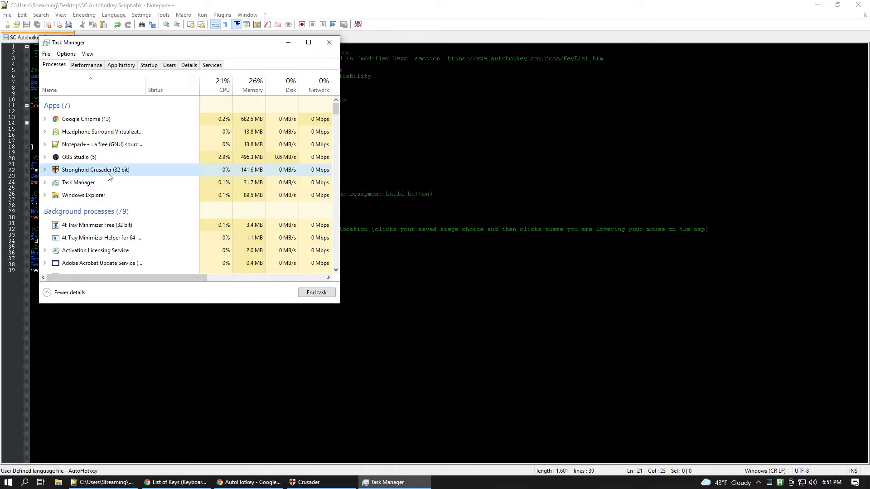
{"action": "left_click", "coordinate": [328, 42]}
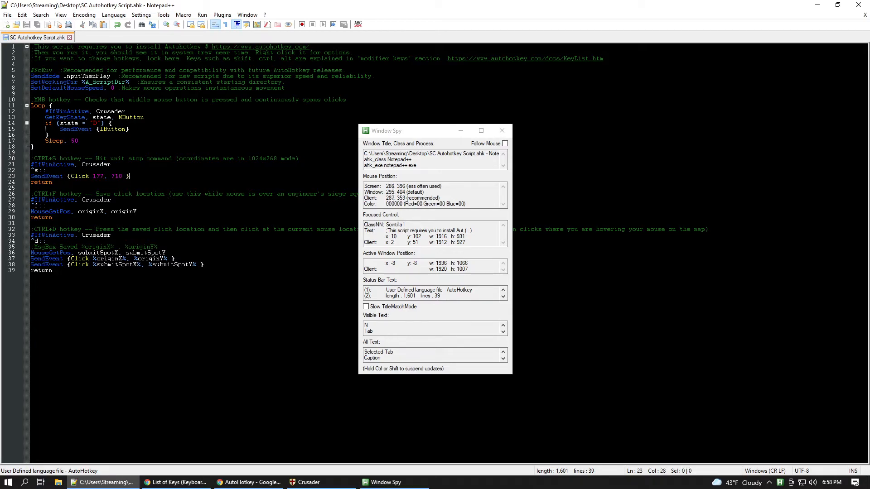
{"action": "mouse_move", "coordinate": [460, 247]}
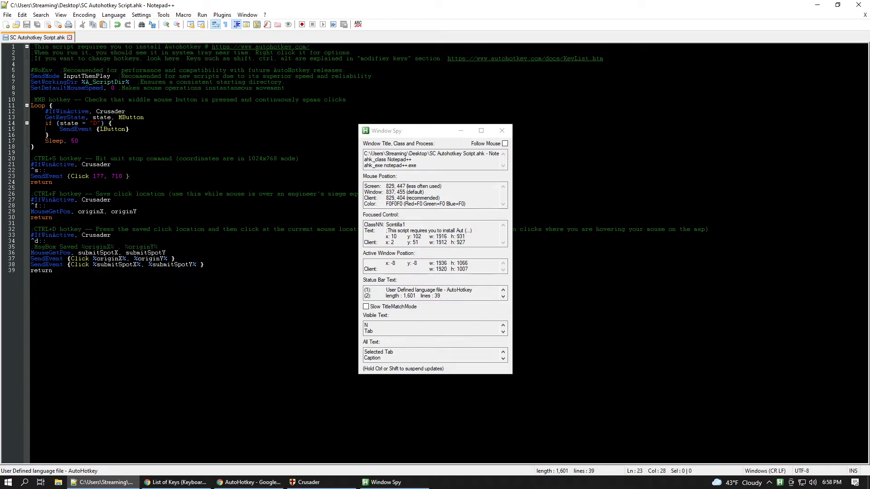
{"action": "mouse_move", "coordinate": [183, 96]}
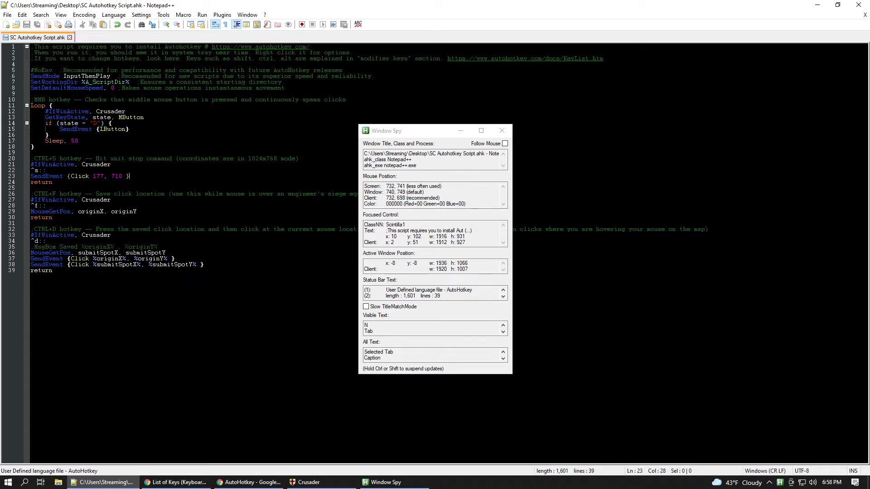
{"action": "mouse_move", "coordinate": [392, 381]}
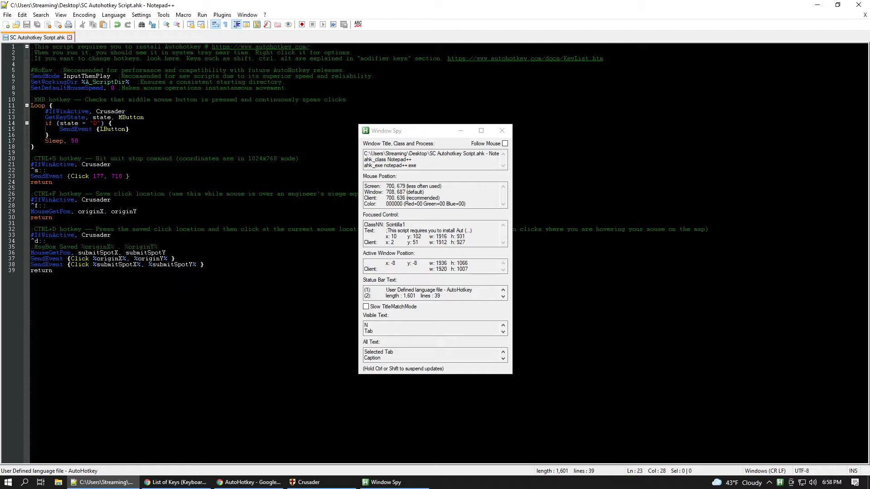
{"action": "mouse_move", "coordinate": [425, 290]}
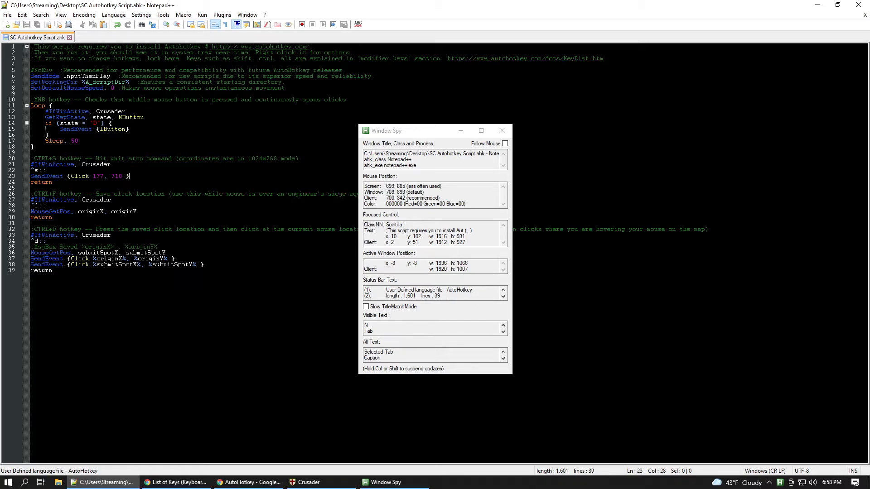
{"action": "mouse_move", "coordinate": [396, 472]}
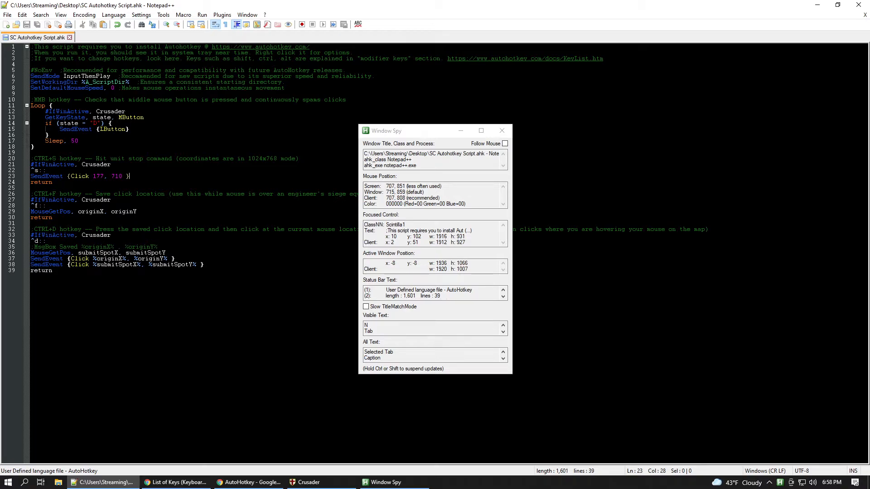
{"action": "mouse_move", "coordinate": [371, 401]}
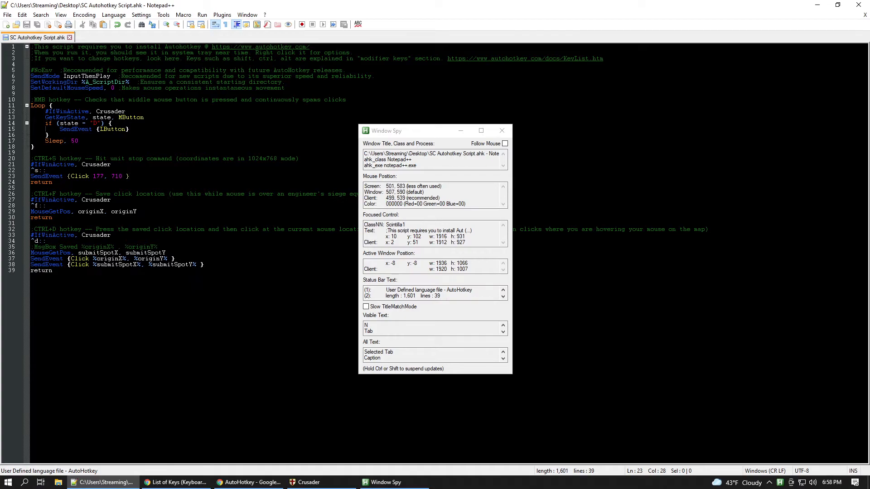
{"action": "mouse_move", "coordinate": [173, 217]}
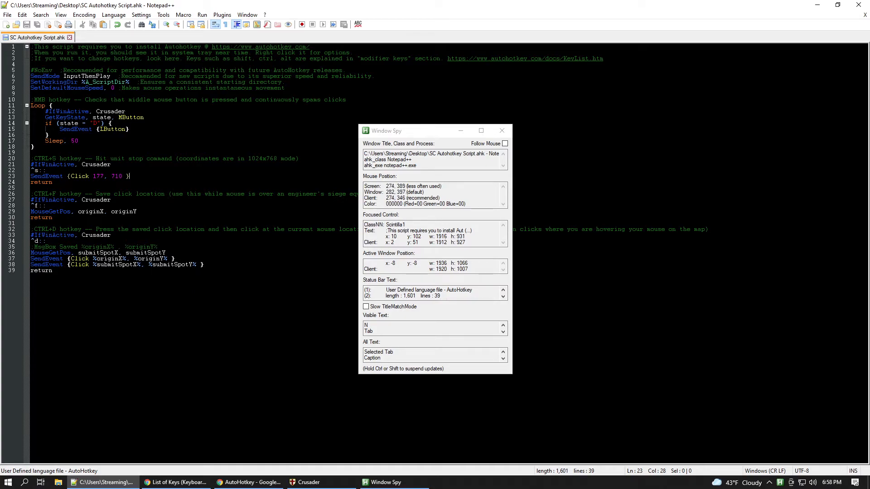
{"action": "mouse_move", "coordinate": [178, 217]}
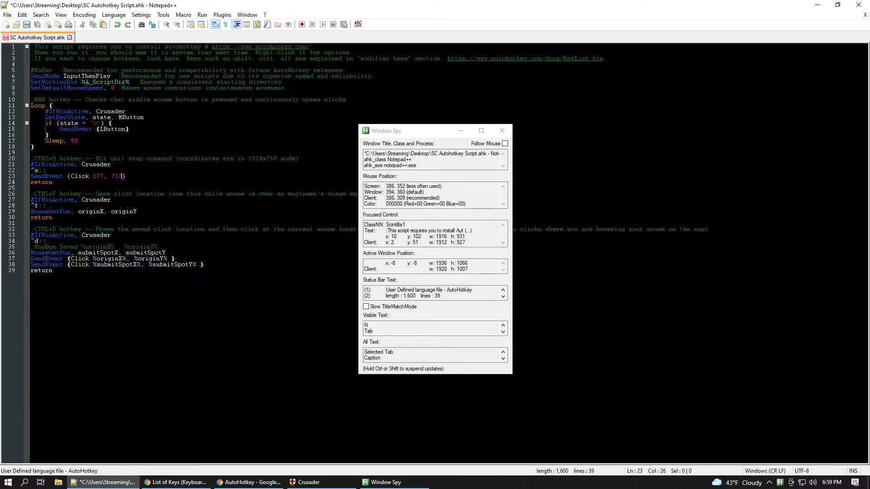
{"action": "mouse_move", "coordinate": [356, 248]}
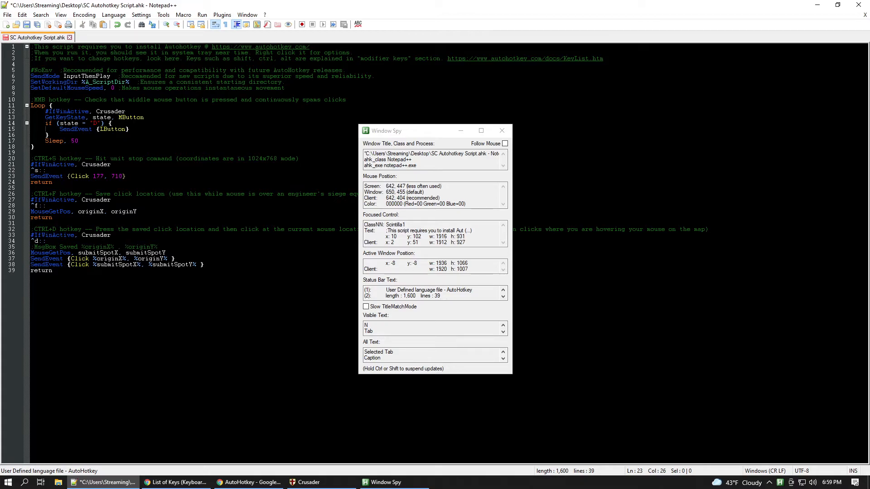
{"action": "mouse_move", "coordinate": [352, 316]}
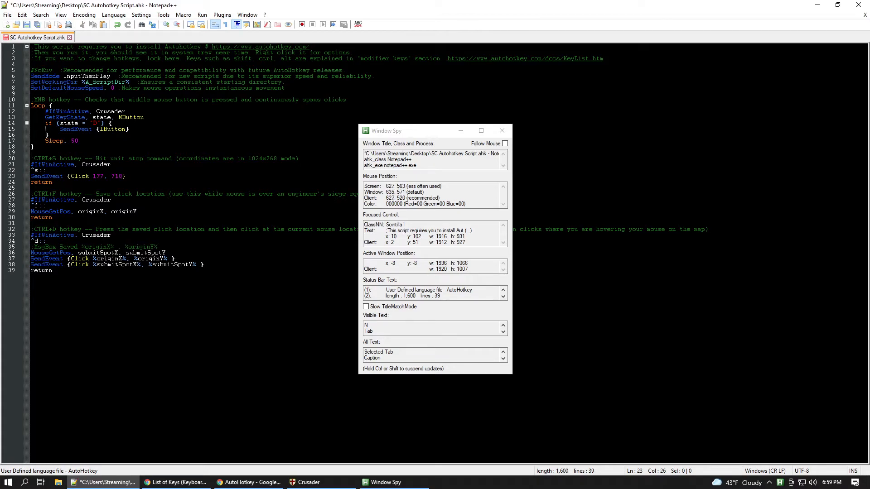
{"action": "mouse_move", "coordinate": [490, 305]}
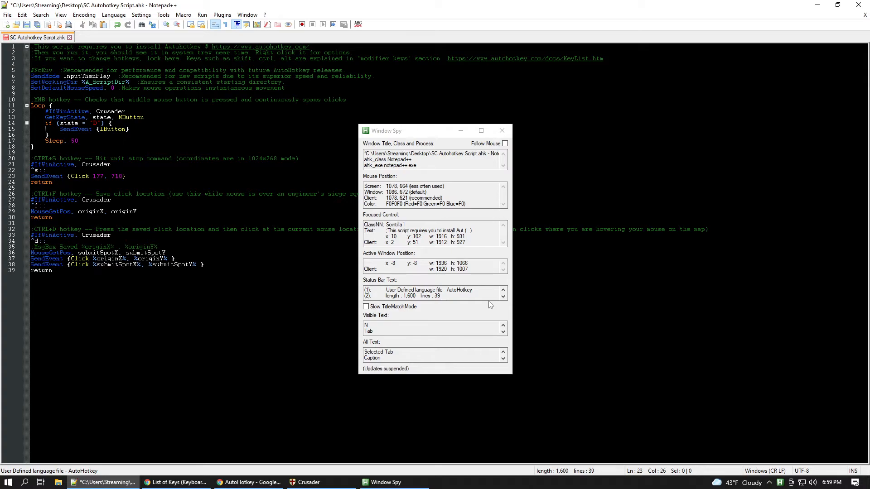
Step: Close the Window Spy window to get back to the Crusader hotkey script
{"action": "left_click", "coordinate": [502, 130]}
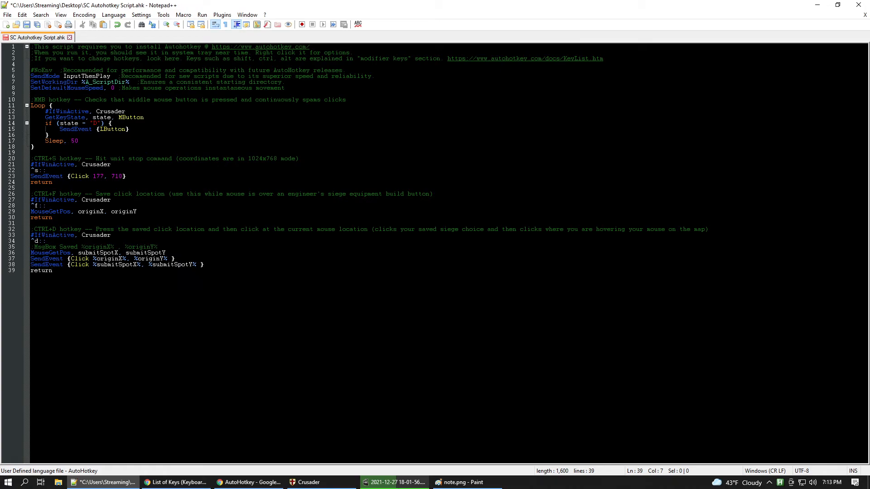
{"action": "left_click", "coordinate": [175, 482]}
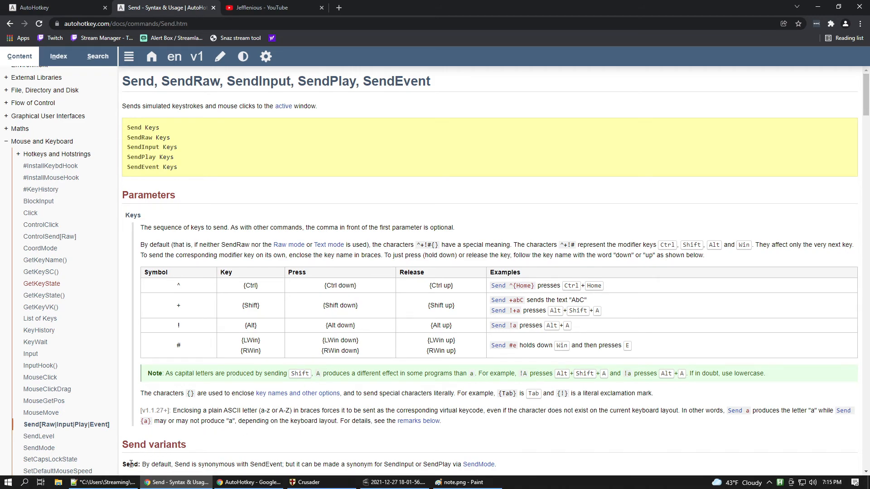
{"action": "left_click", "coordinate": [104, 482]}
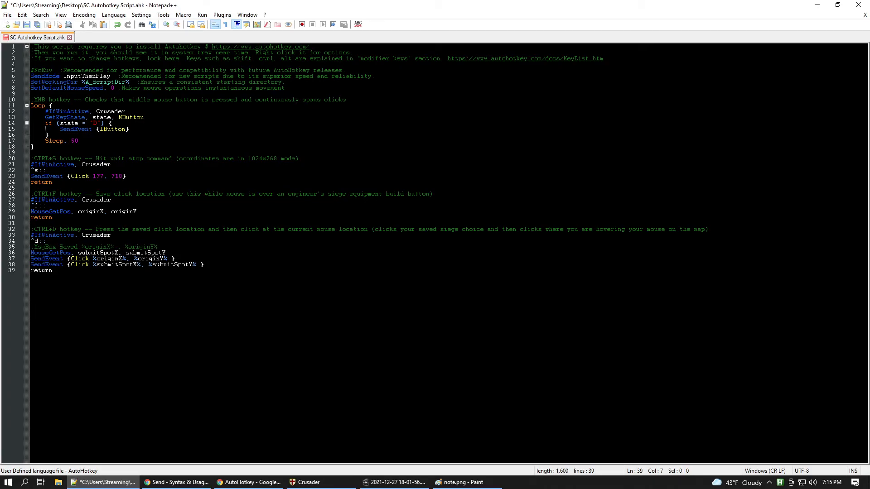
{"action": "mouse_move", "coordinate": [102, 482]}
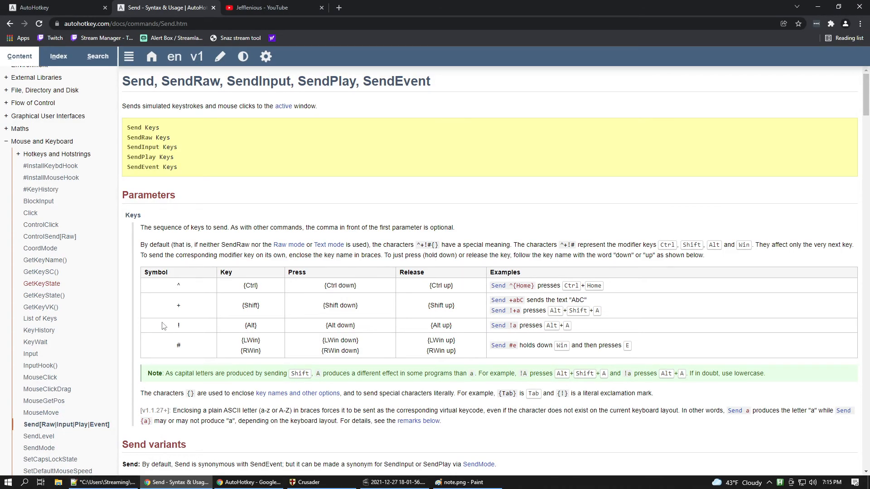
{"action": "mouse_move", "coordinate": [125, 96]}
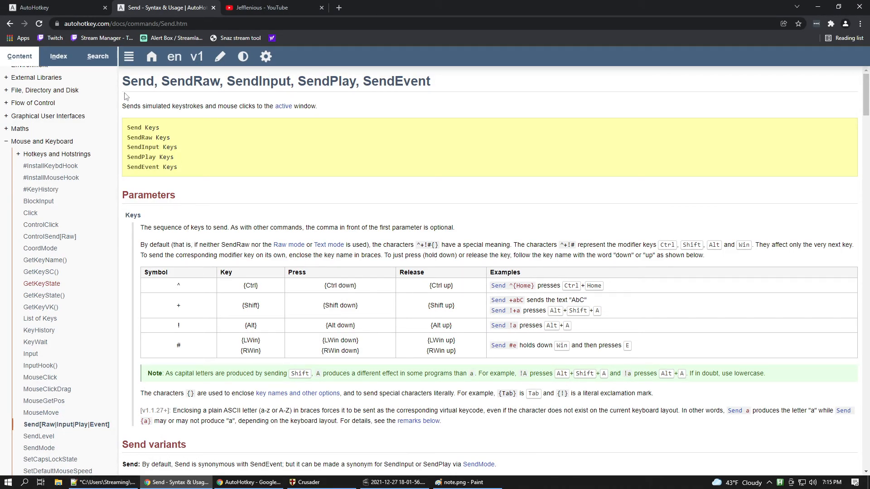
{"action": "left_click_drag", "start_coordinate": [123, 81], "coordinate": [223, 80]}
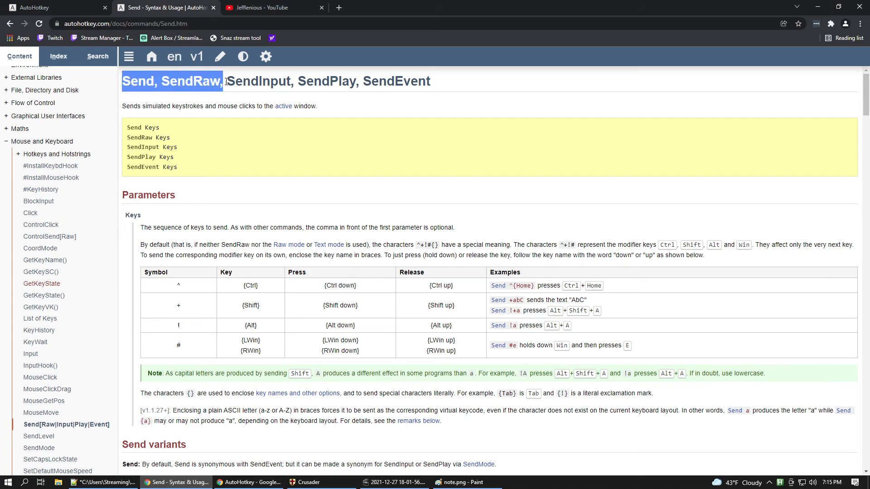
{"action": "left_click_drag", "start_coordinate": [223, 80], "coordinate": [431, 81]}
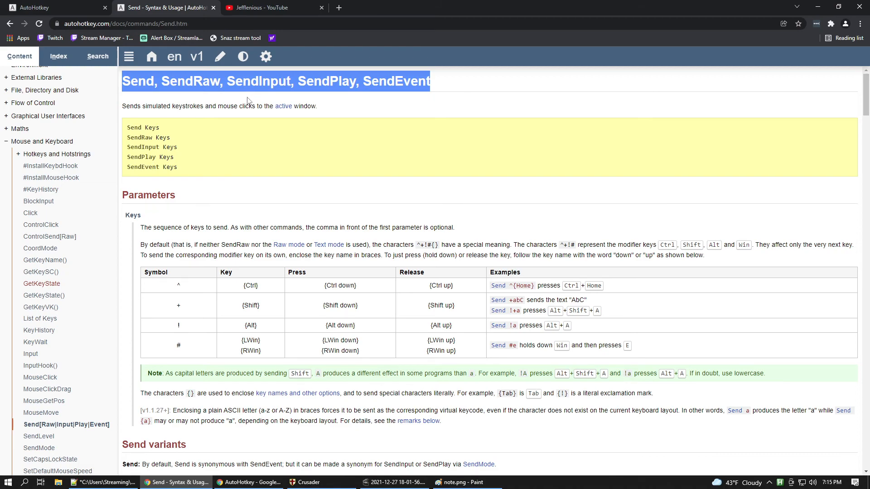
{"action": "left_click", "coordinate": [283, 187]}
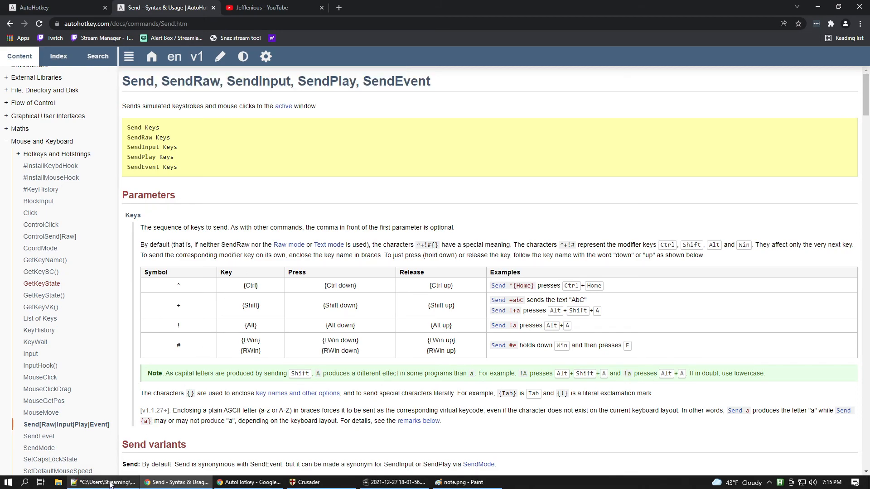
{"action": "left_click", "coordinate": [104, 482]}
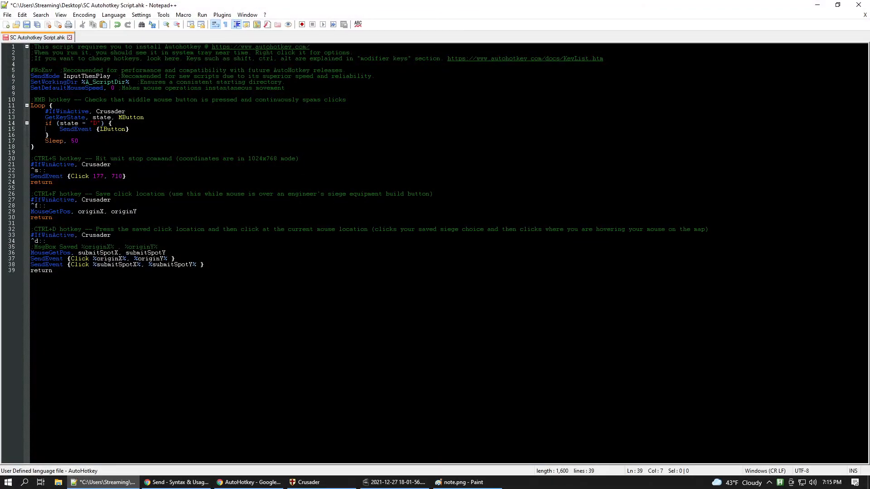
{"action": "left_click", "coordinate": [176, 482]}
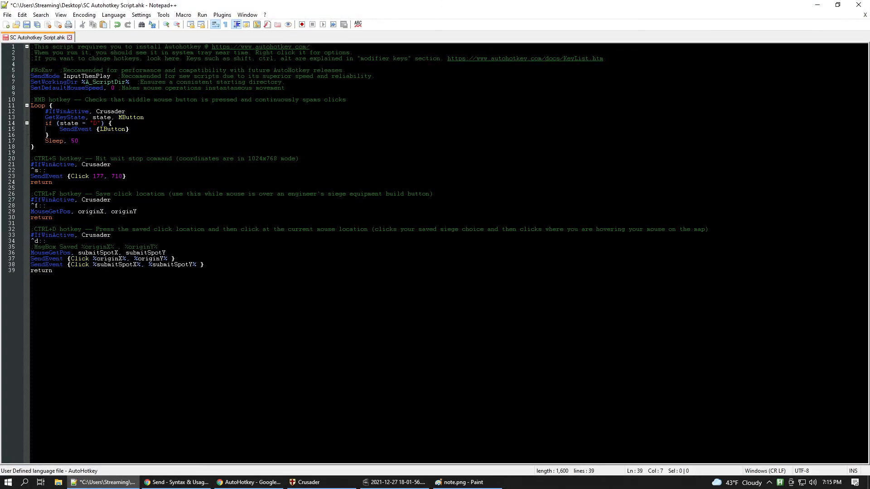
{"action": "double_click", "coordinate": [86, 77]}
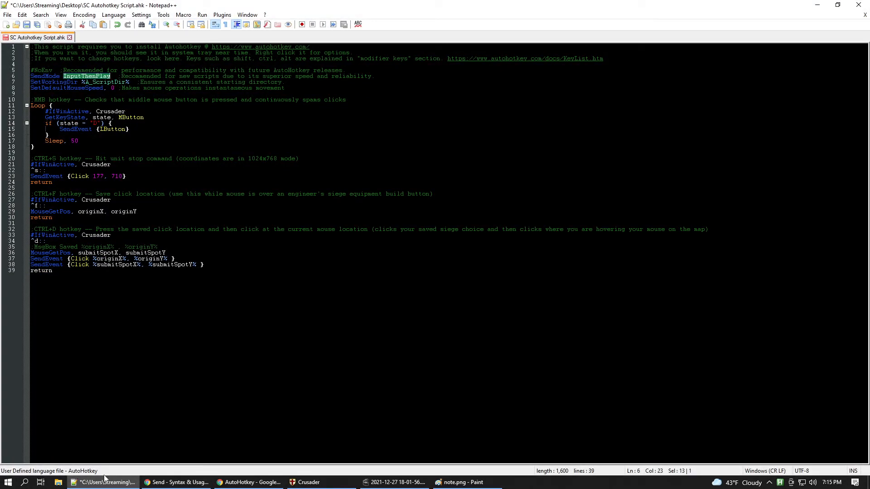
{"action": "left_click", "coordinate": [178, 482]}
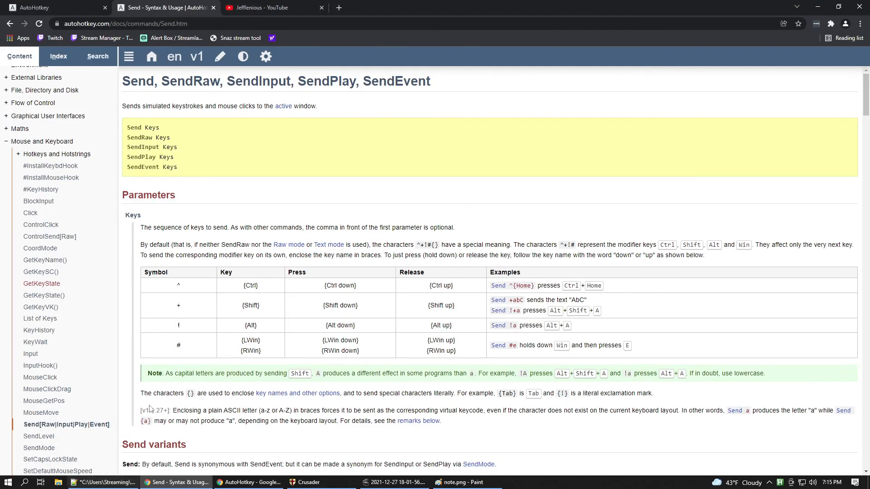
{"action": "double_click", "coordinate": [143, 147]}
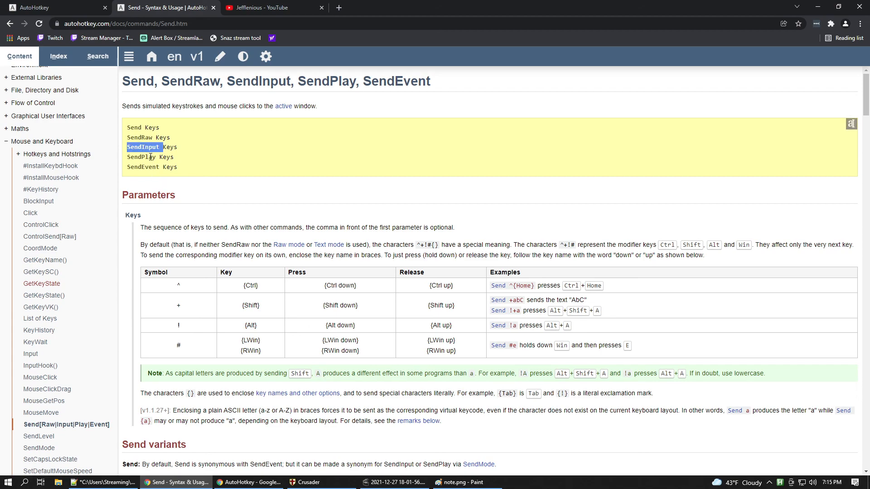
{"action": "double_click", "coordinate": [141, 157]}
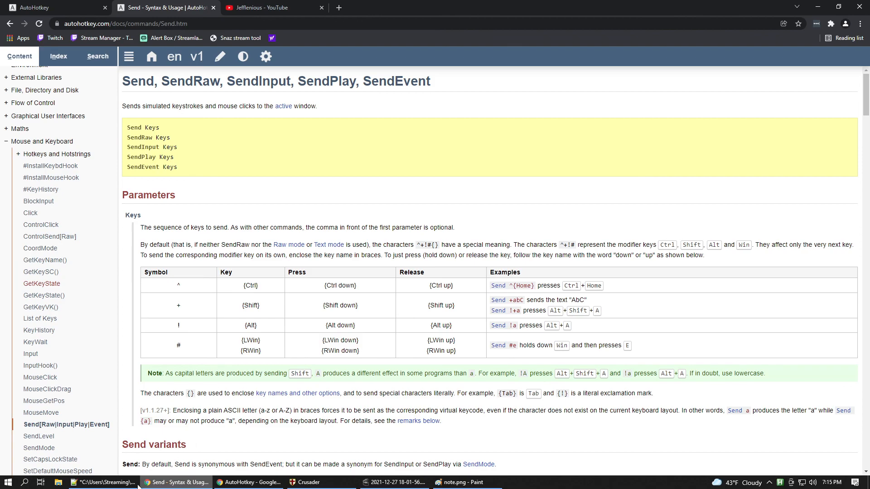
{"action": "left_click", "coordinate": [103, 482]}
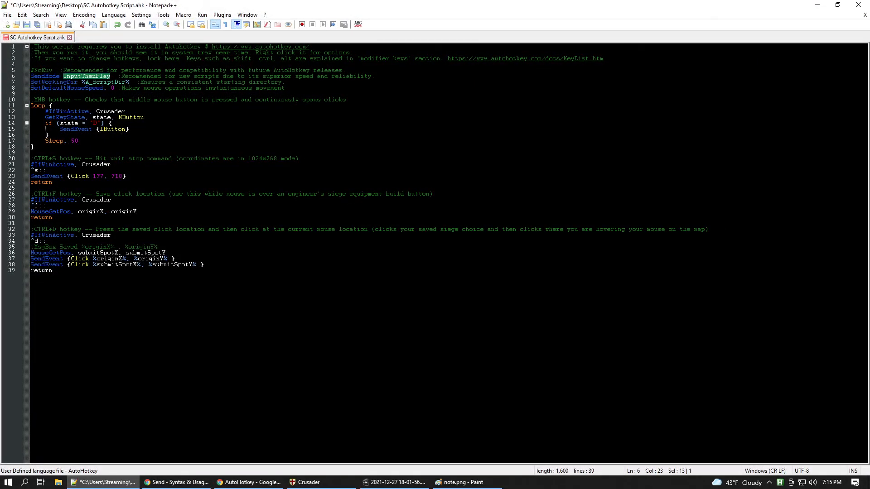